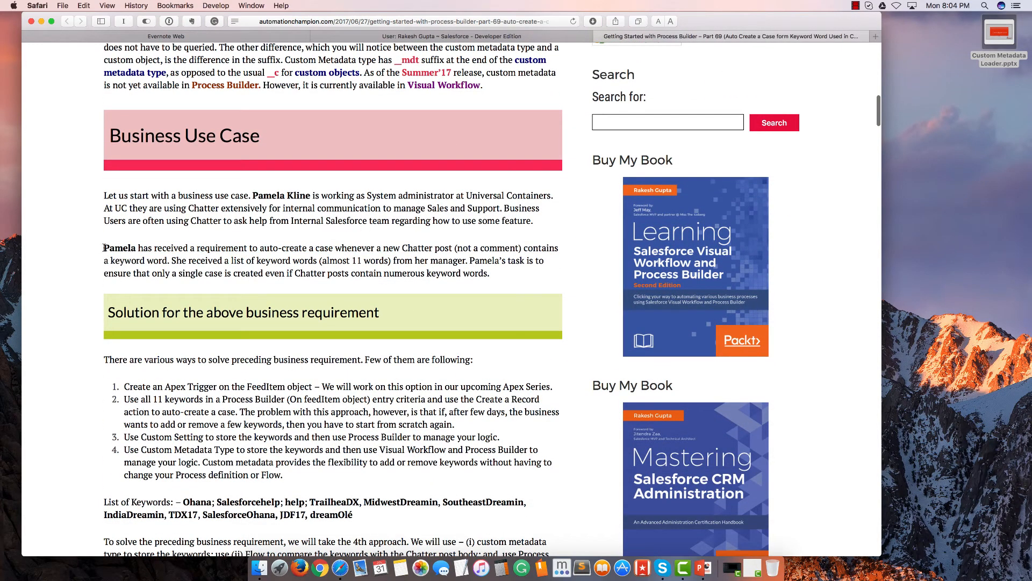
Highlight the blog's business requirement paragraph on auto-creating a case from Chatter posts
drag(103, 248, 488, 272)
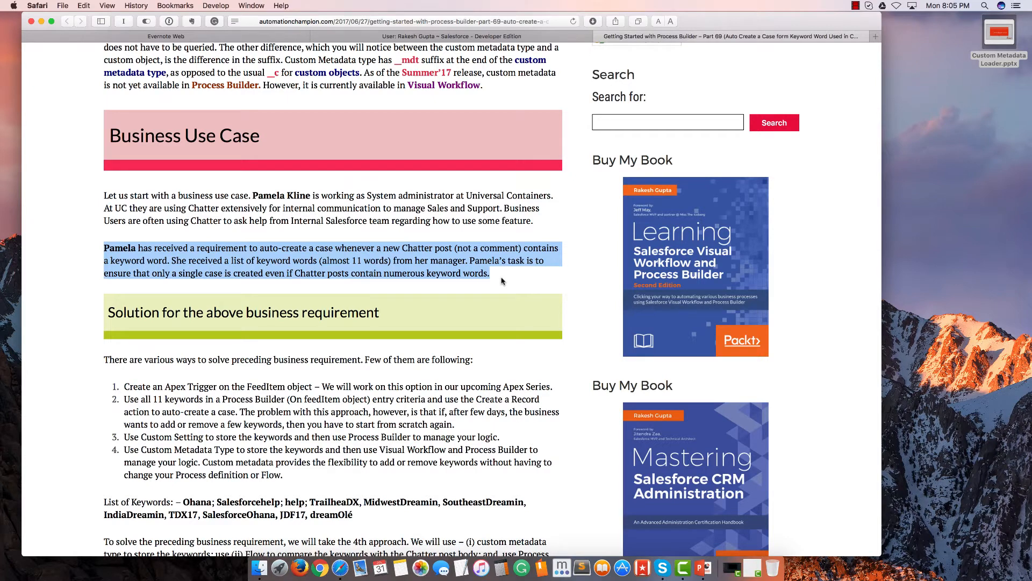
scroll(down, 3)
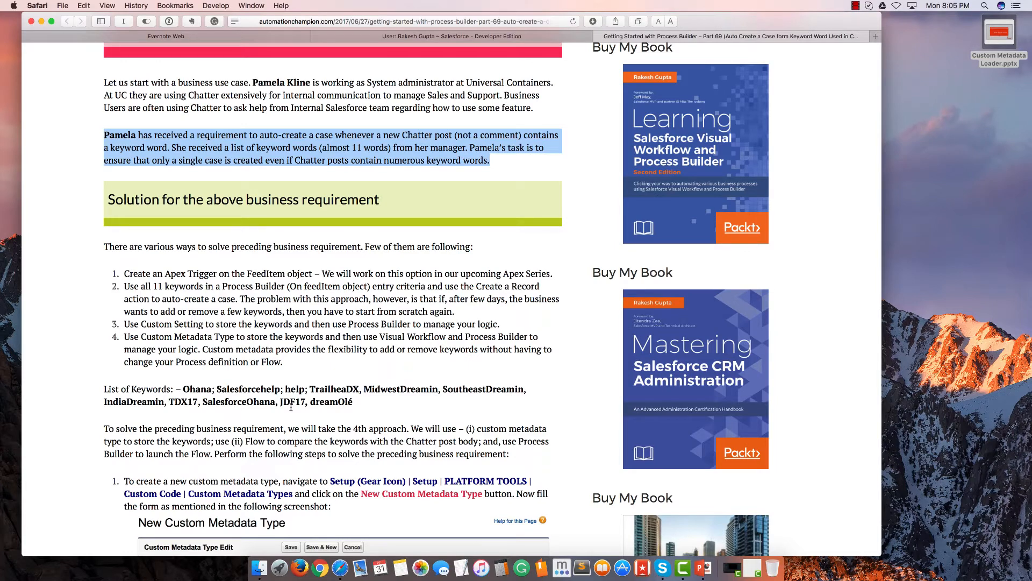
scroll(down, 3)
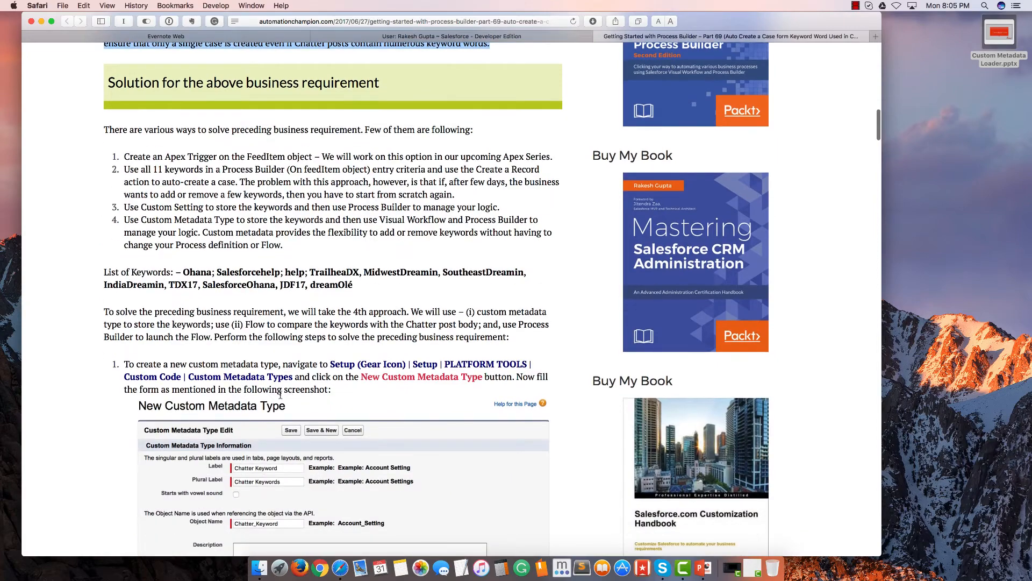
scroll(down, 3)
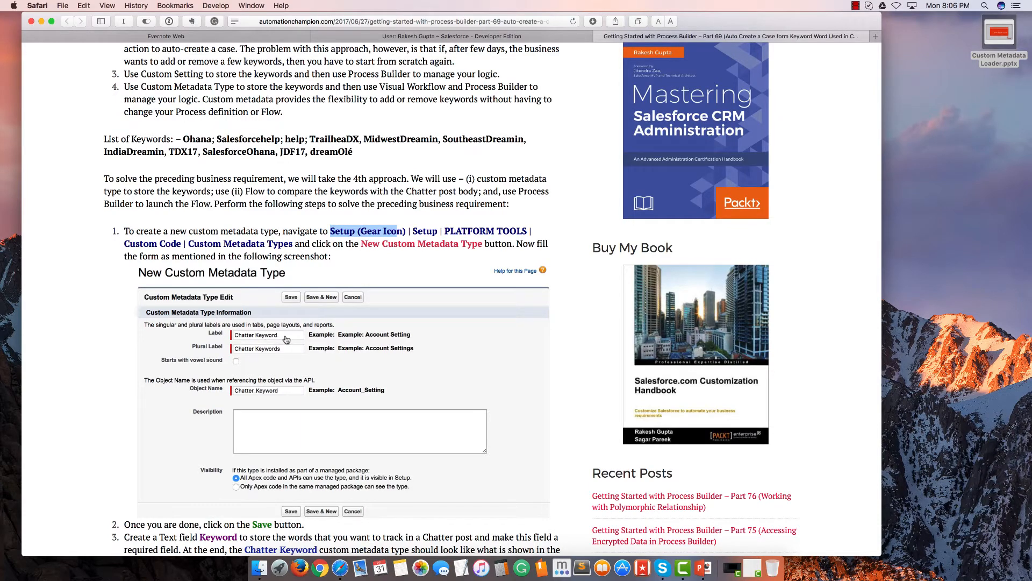
scroll(down, 3)
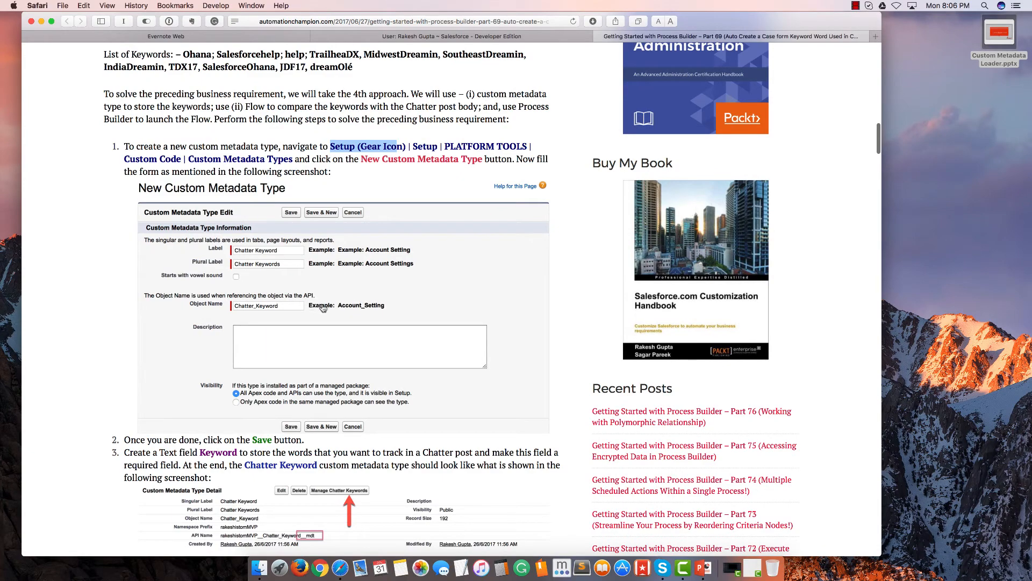
scroll(down, 3)
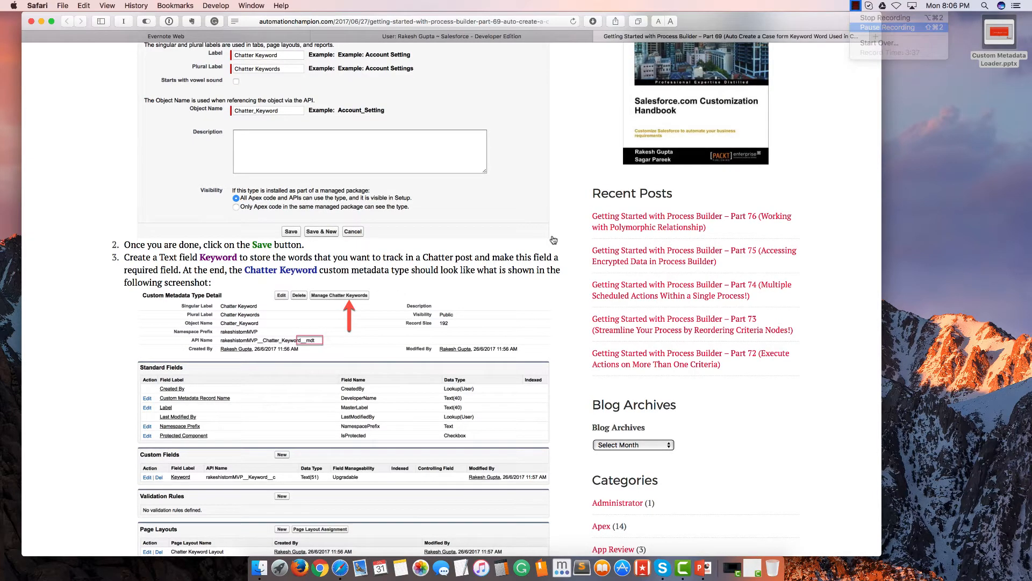
scroll(down, 3)
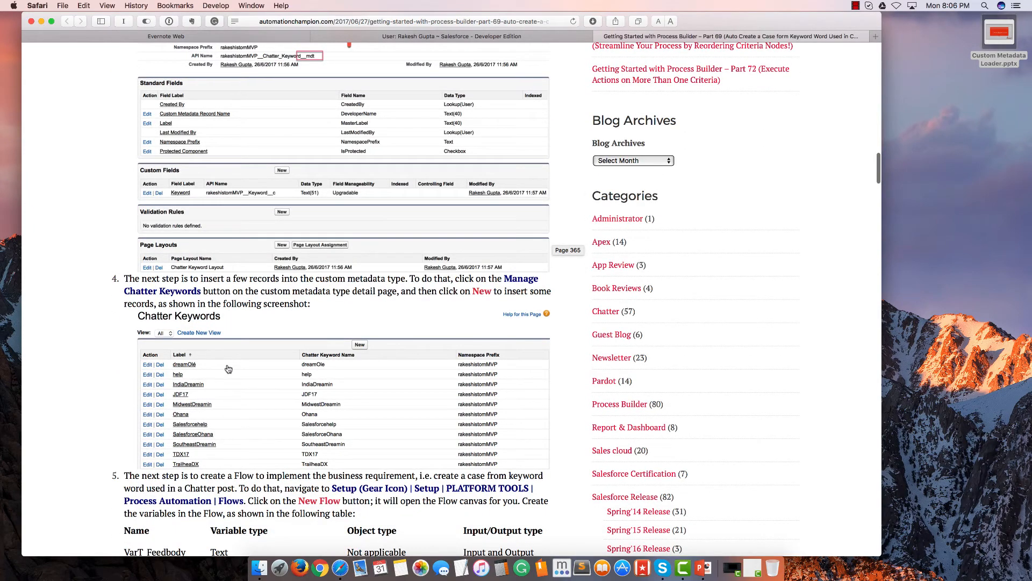
scroll(down, 3)
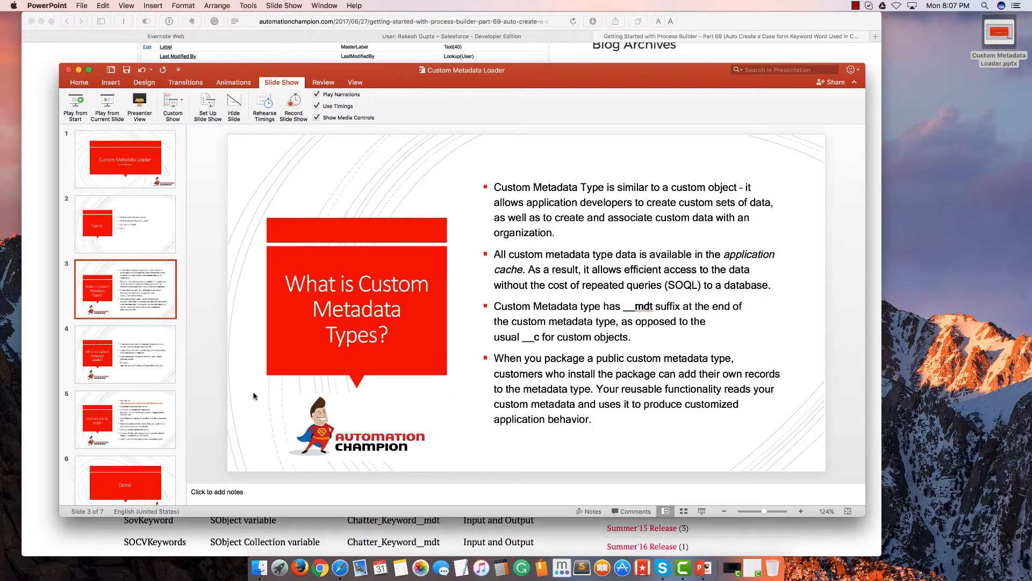
Advance the Custom Metadata Loader deck to slide 5, 'Instructions to install'
click(126, 354)
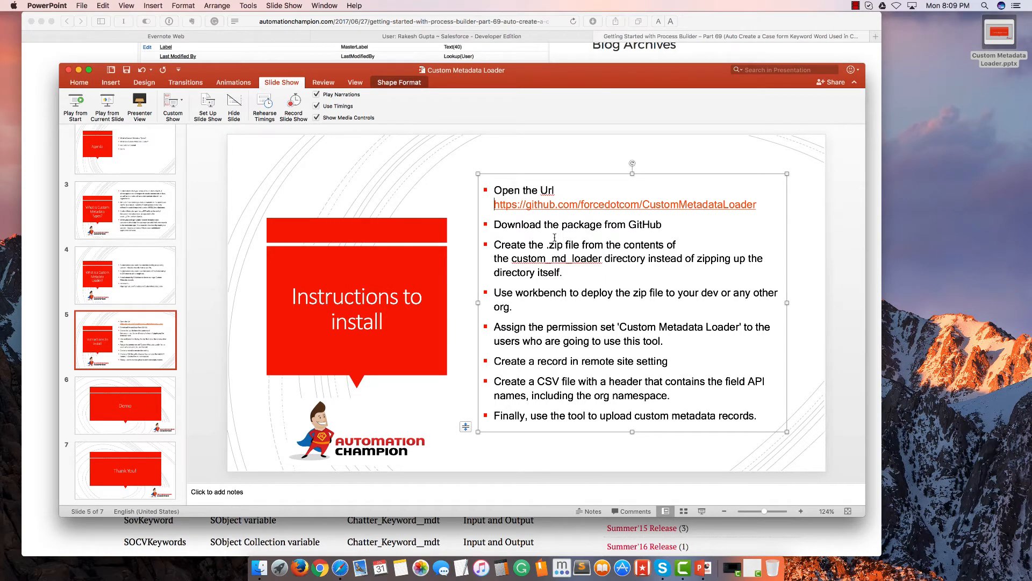
mouse_move(759, 203)
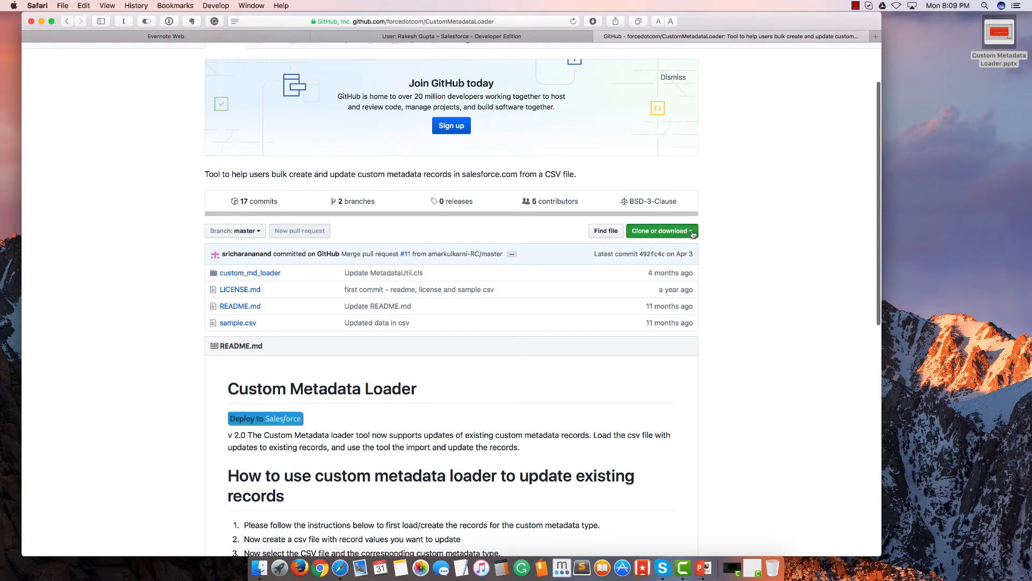
Download the CustomMetadataLoader repository as a ZIP from GitHub
click(660, 230)
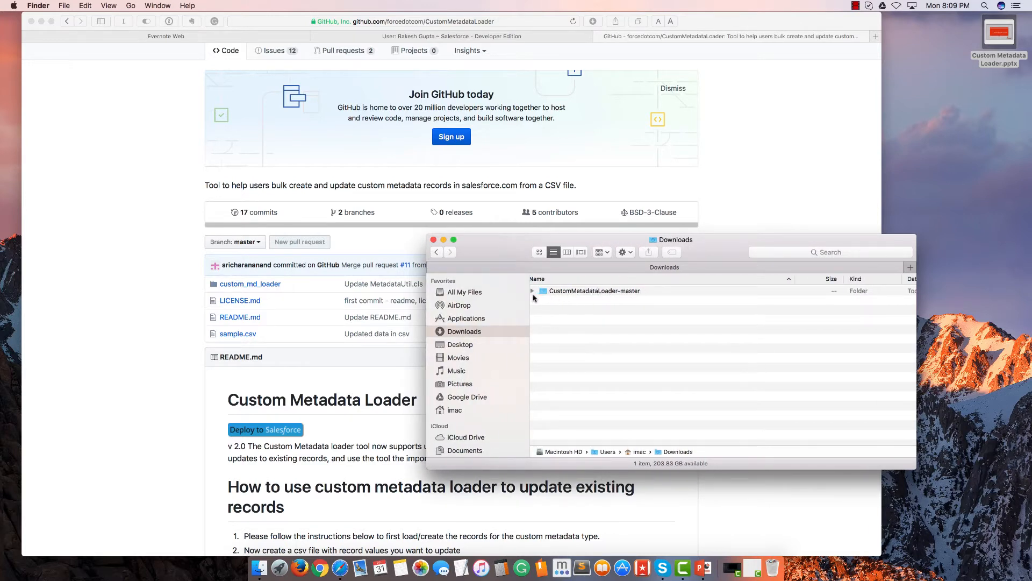
Expand CustomMetadataLoader-master and compress the custom_md_loader folder into a zip
click(533, 290)
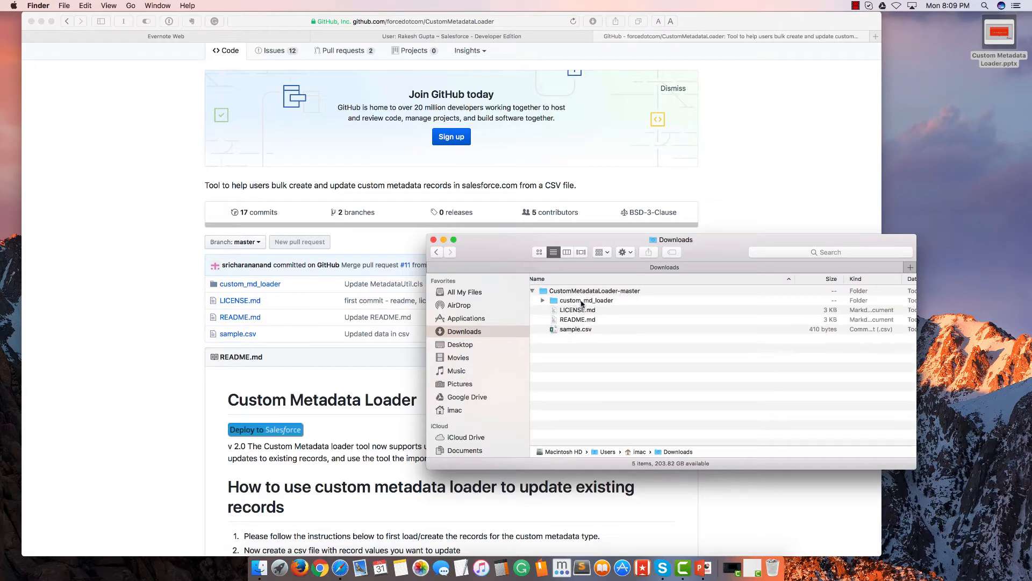
click(587, 300)
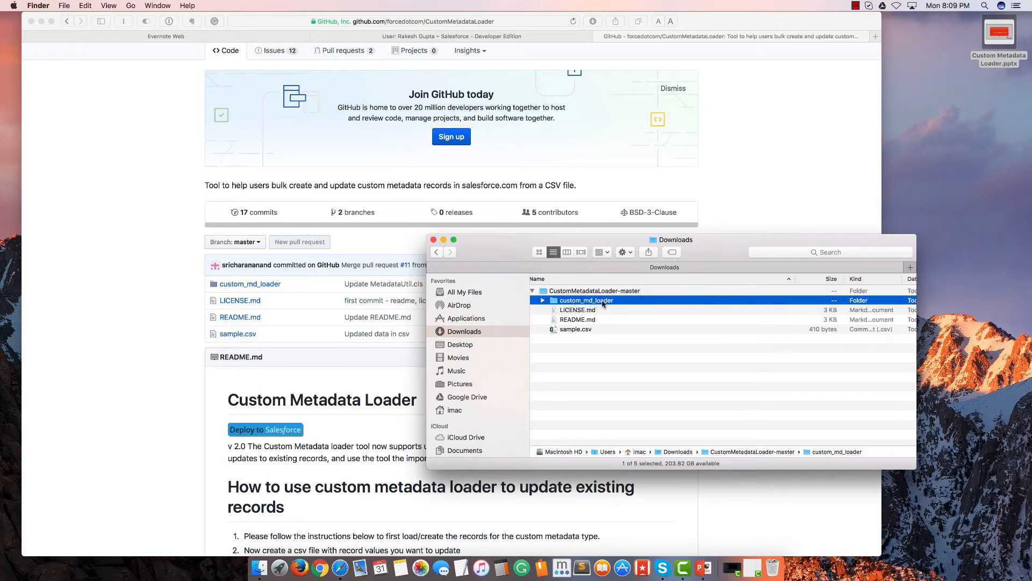
right_click(584, 300)
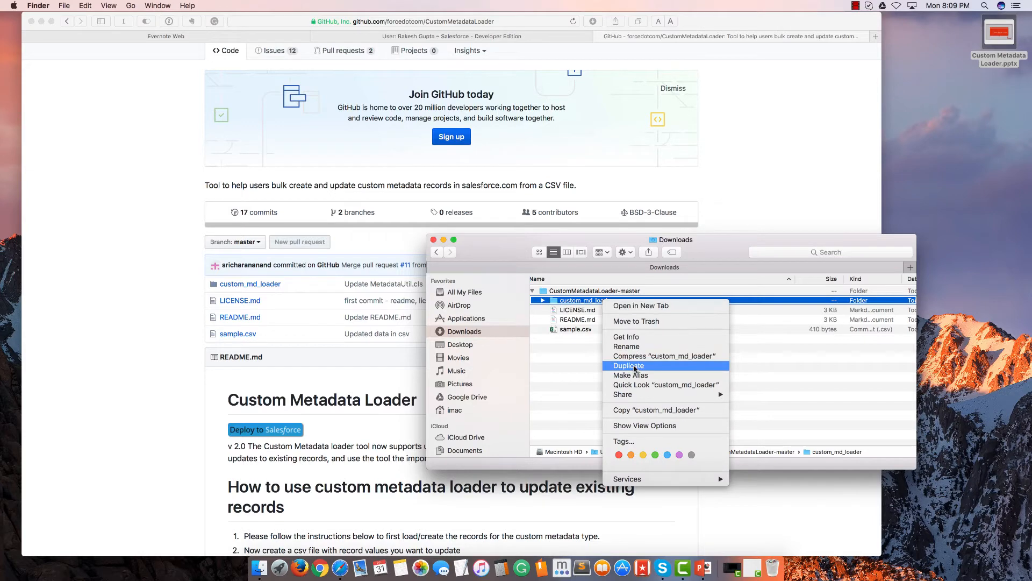
mouse_move(664, 355)
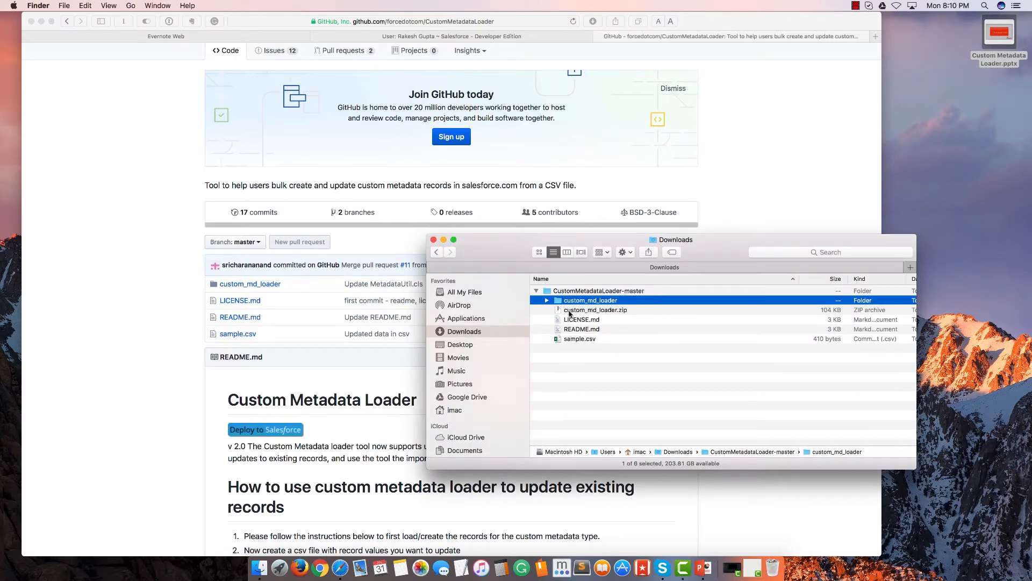
mouse_move(626, 320)
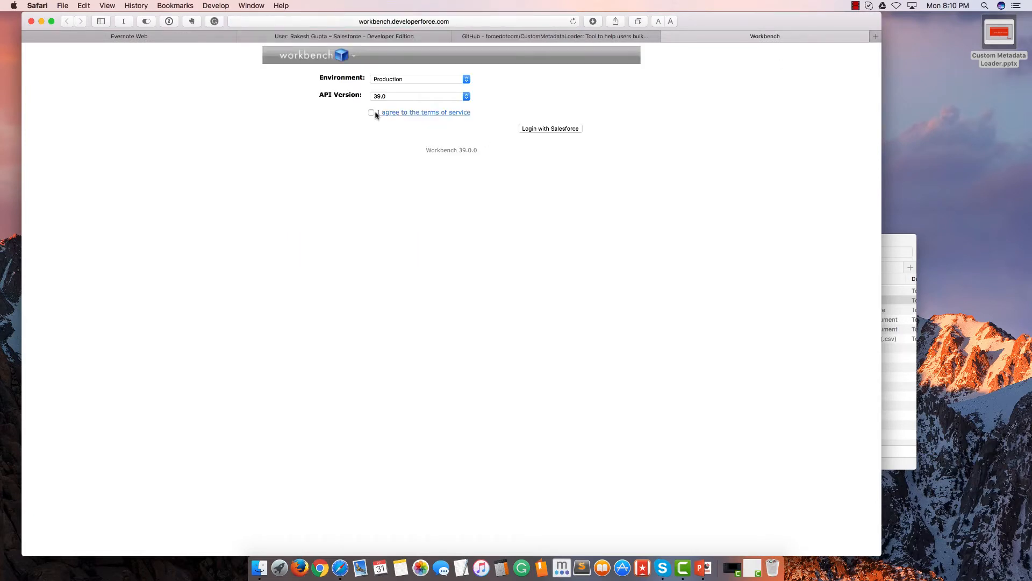
Agree to Workbench terms, log in with Salesforce, and allow org access
click(372, 112)
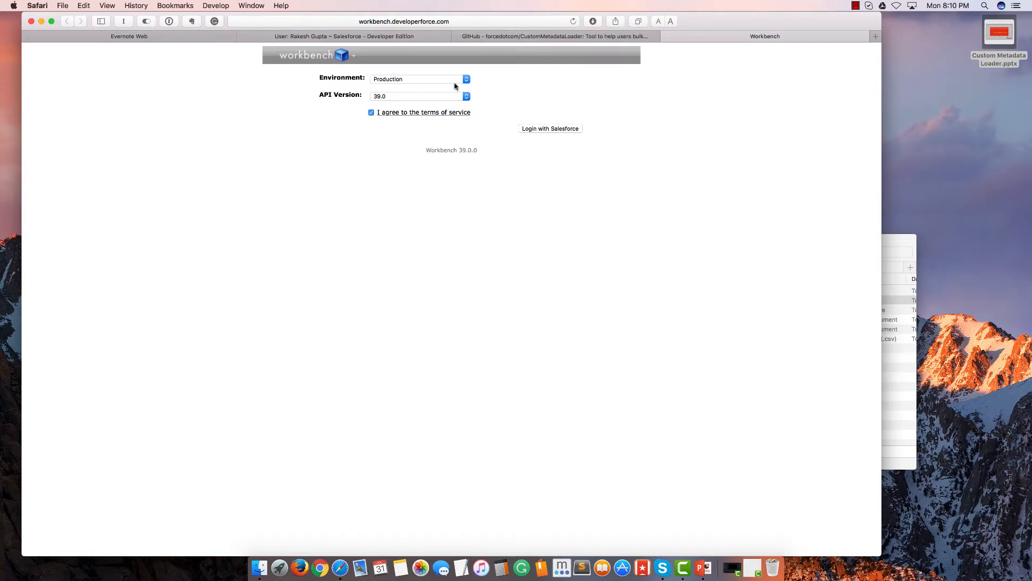
click(550, 128)
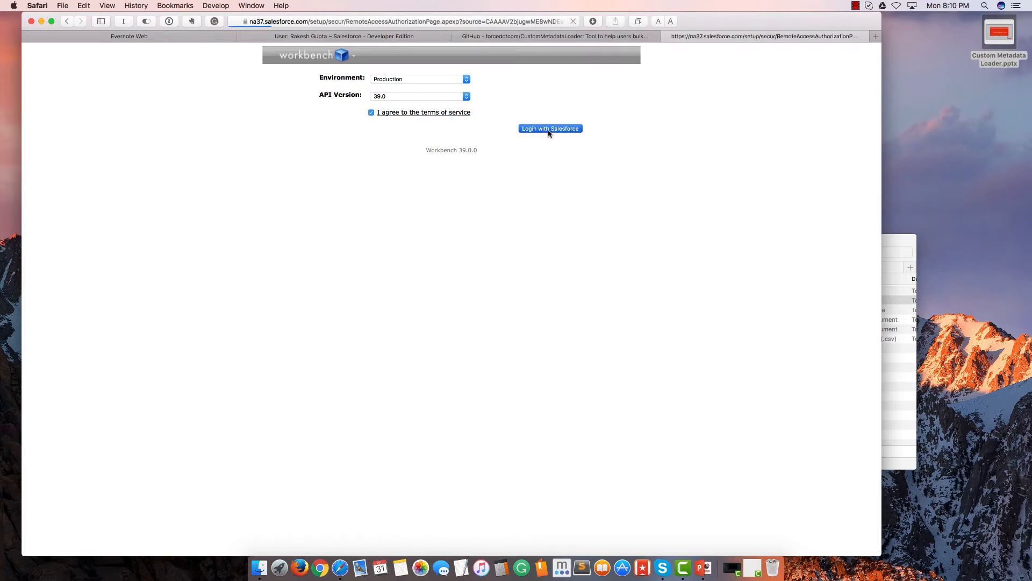
click(549, 129)
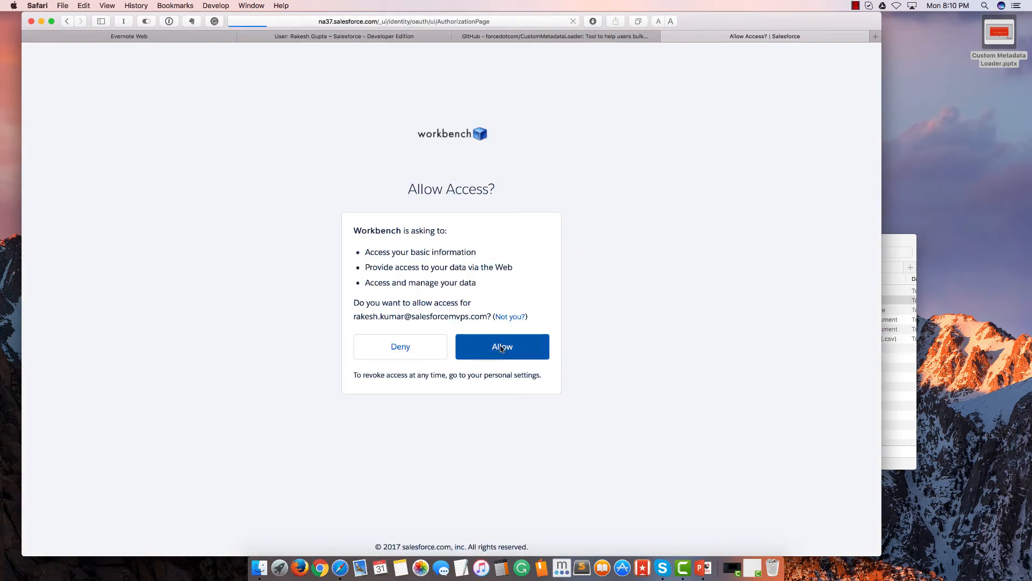
click(502, 347)
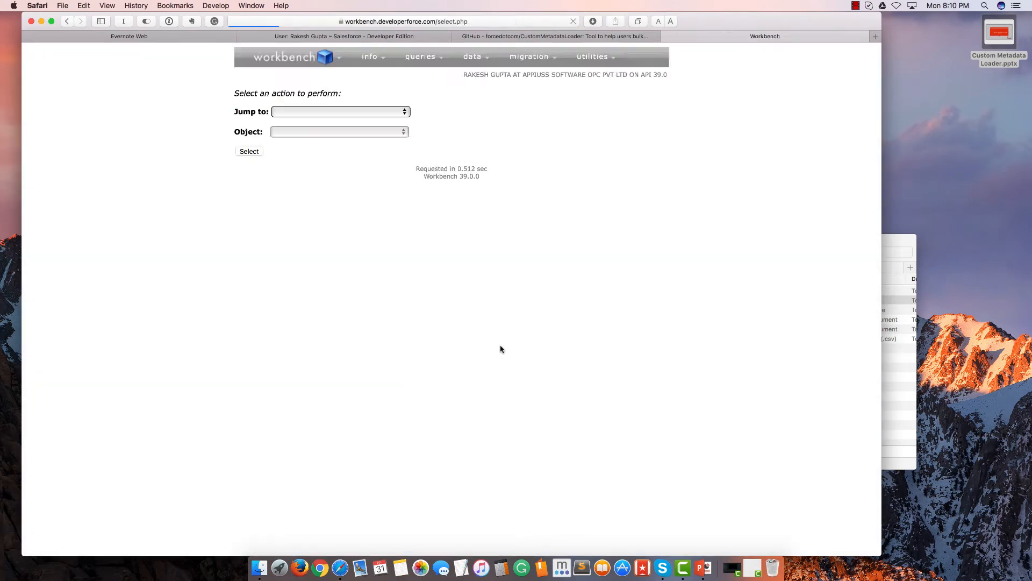
click(529, 56)
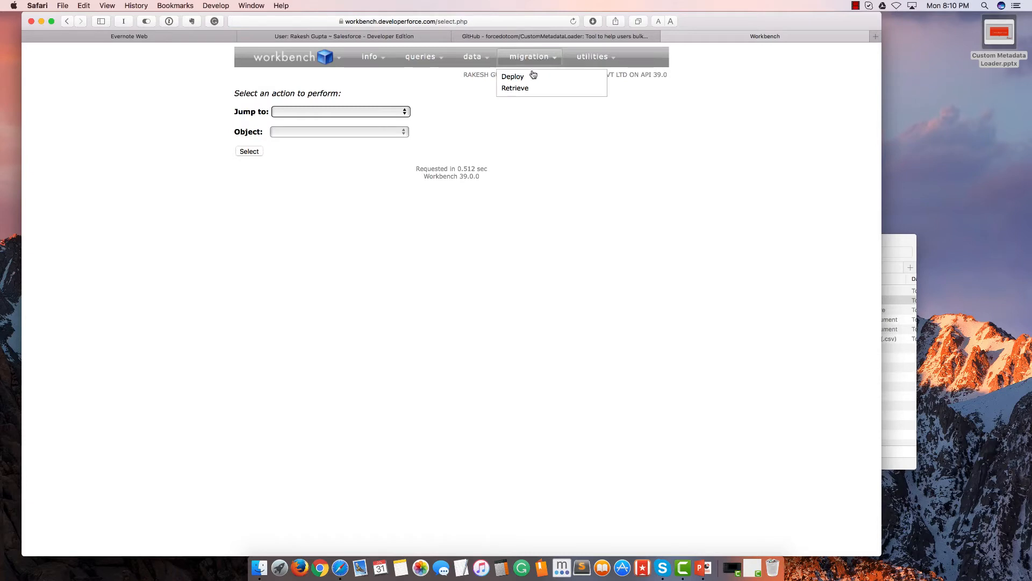
Stage custom_md_loader.zip for deployment as a Single Package with NoTestRun
click(513, 77)
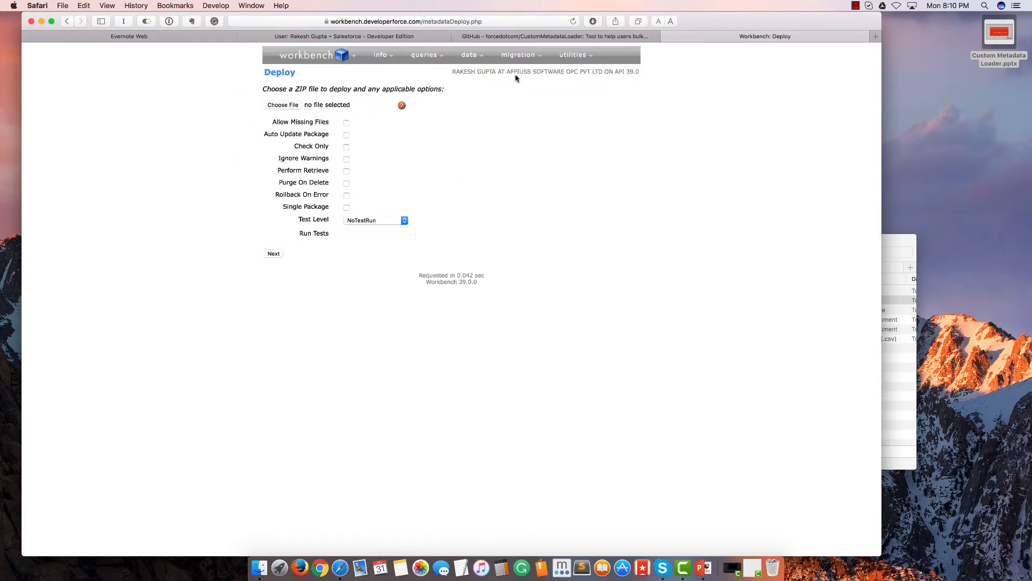
click(283, 105)
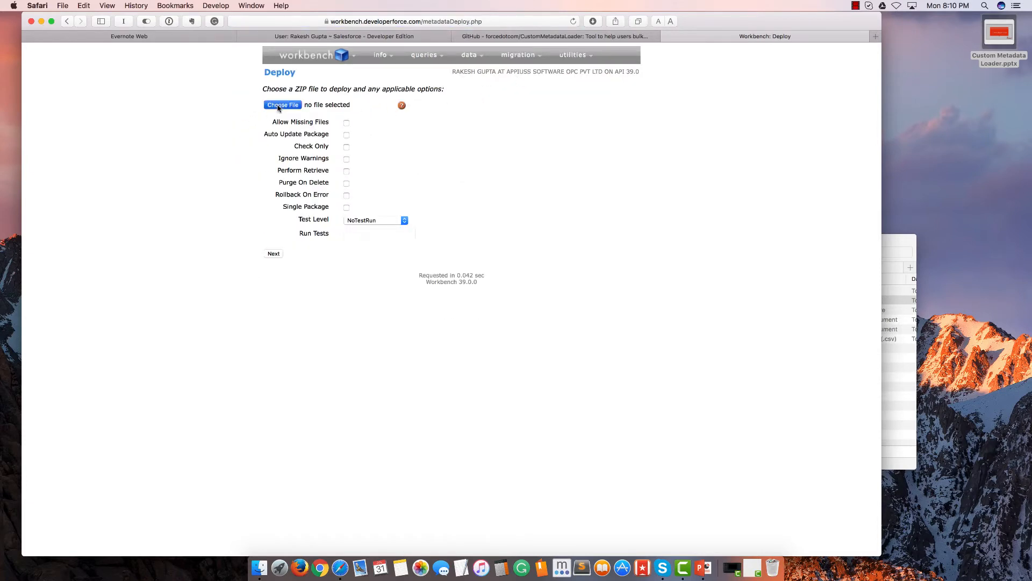
click(282, 105)
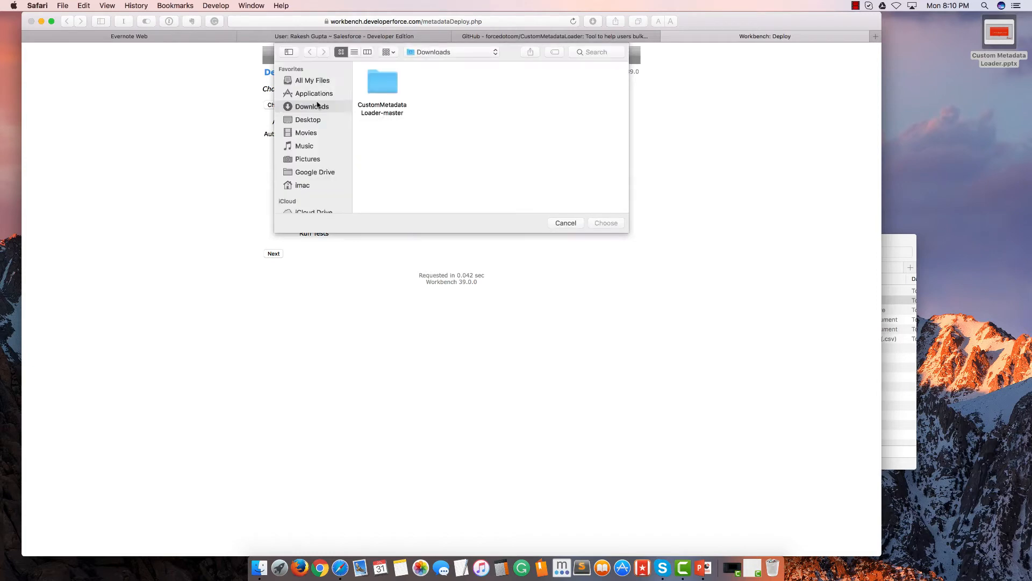
double_click(382, 81)
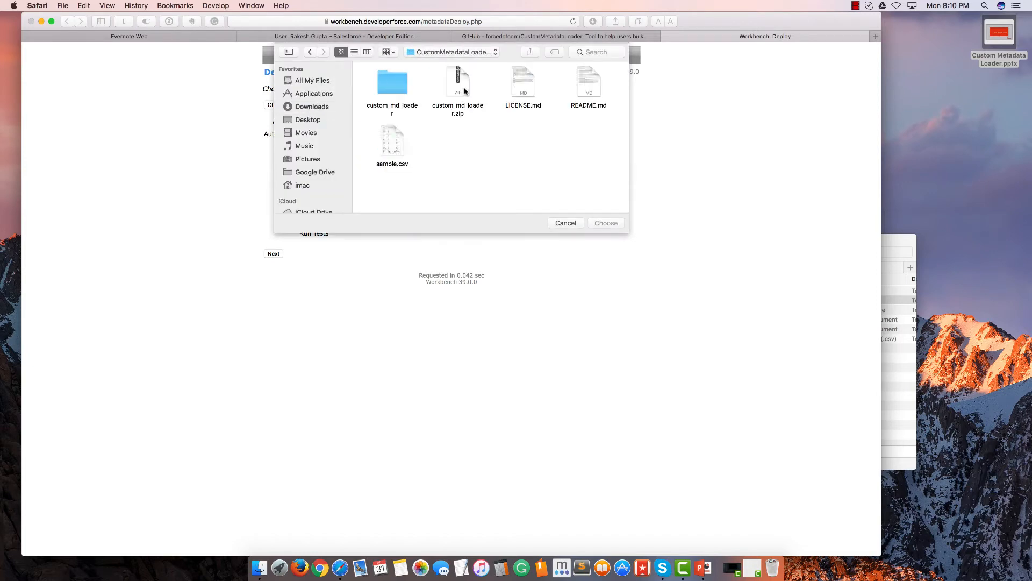
click(604, 222)
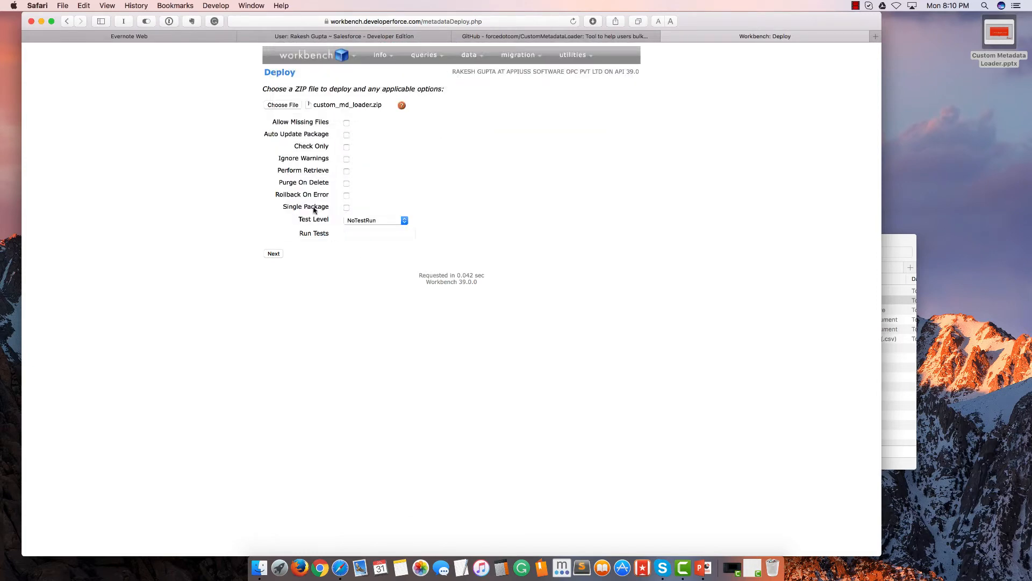
click(346, 206)
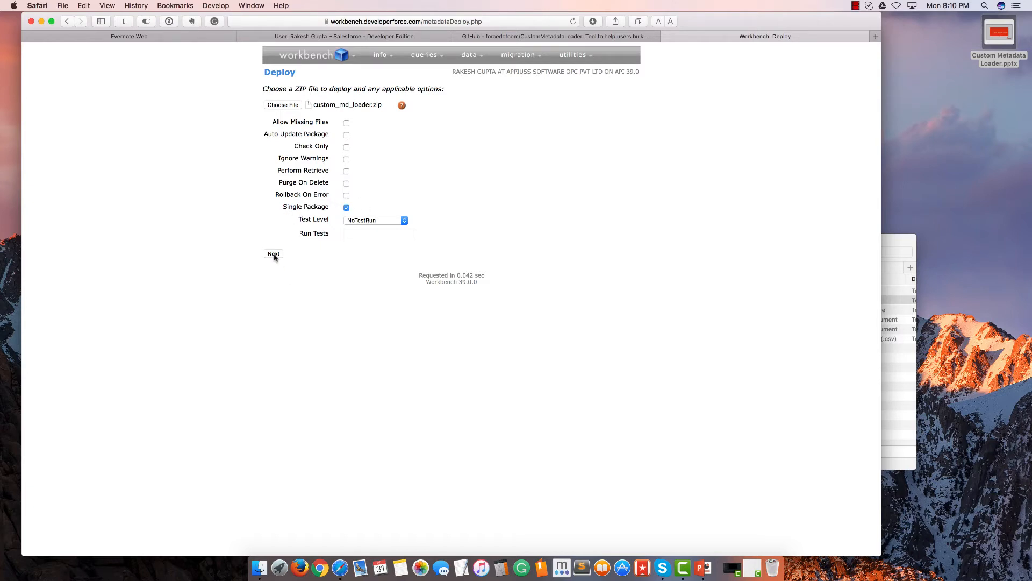
click(273, 254)
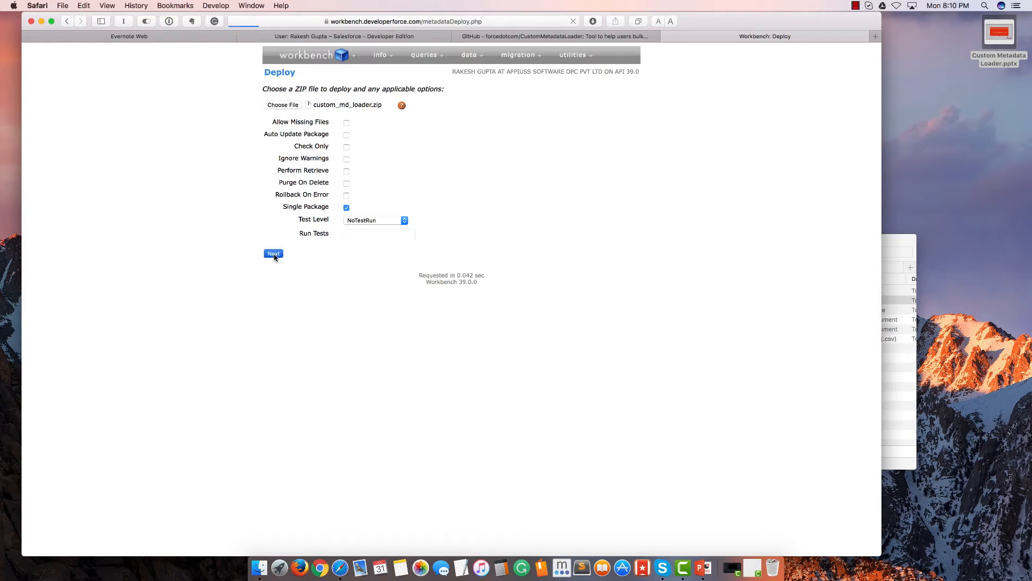
Deploy the staged custom_md_loader.zip and view its Failed process status
click(273, 254)
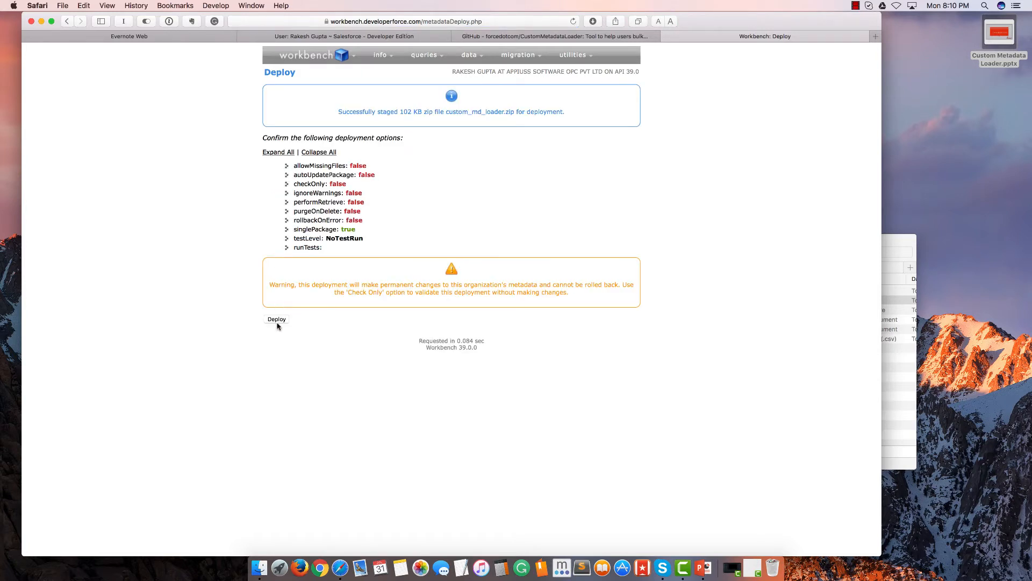
click(276, 320)
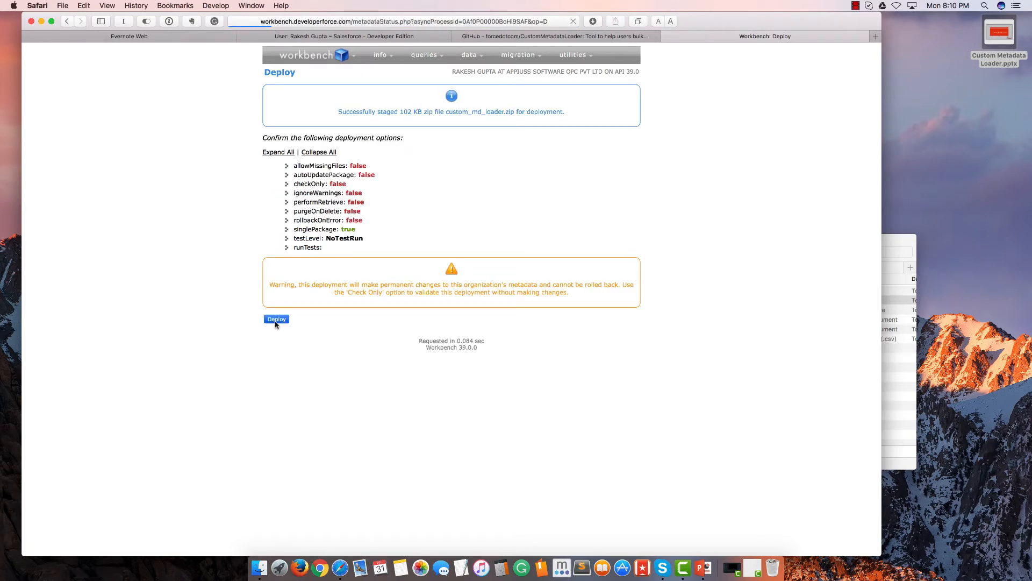
click(276, 319)
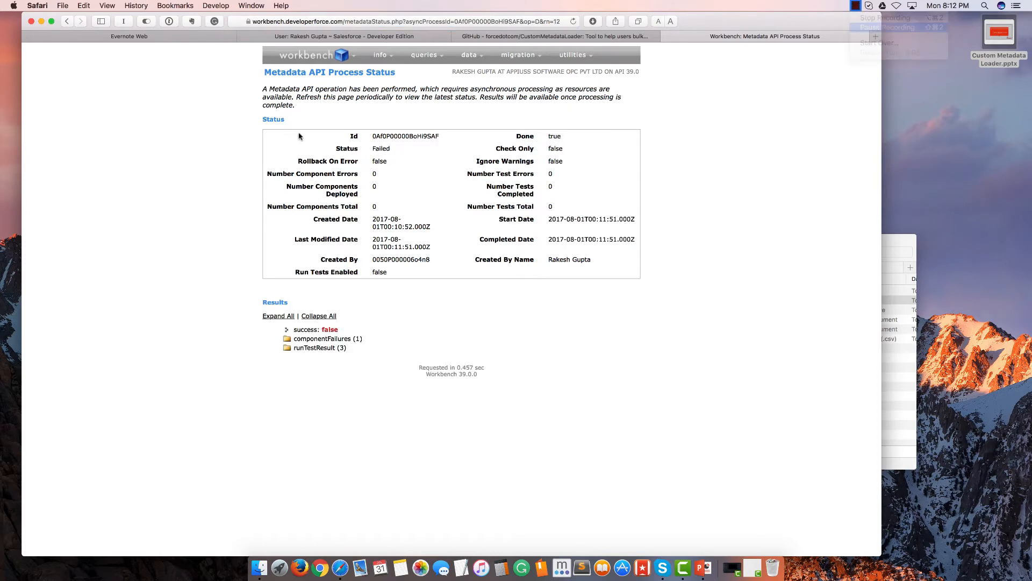
Expand componentFailures and the package.xml entry in the deployment results
double_click(381, 148)
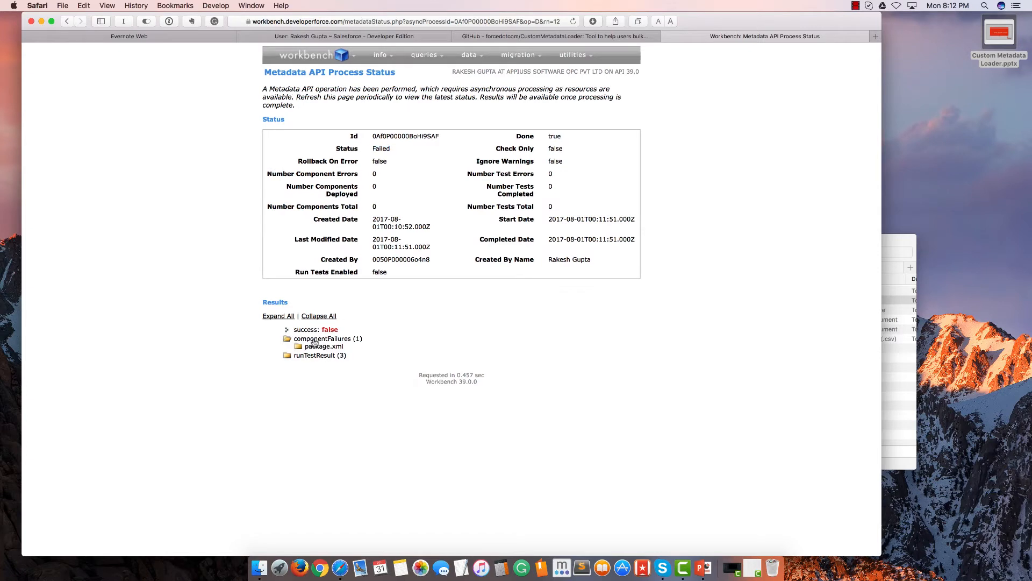
click(322, 346)
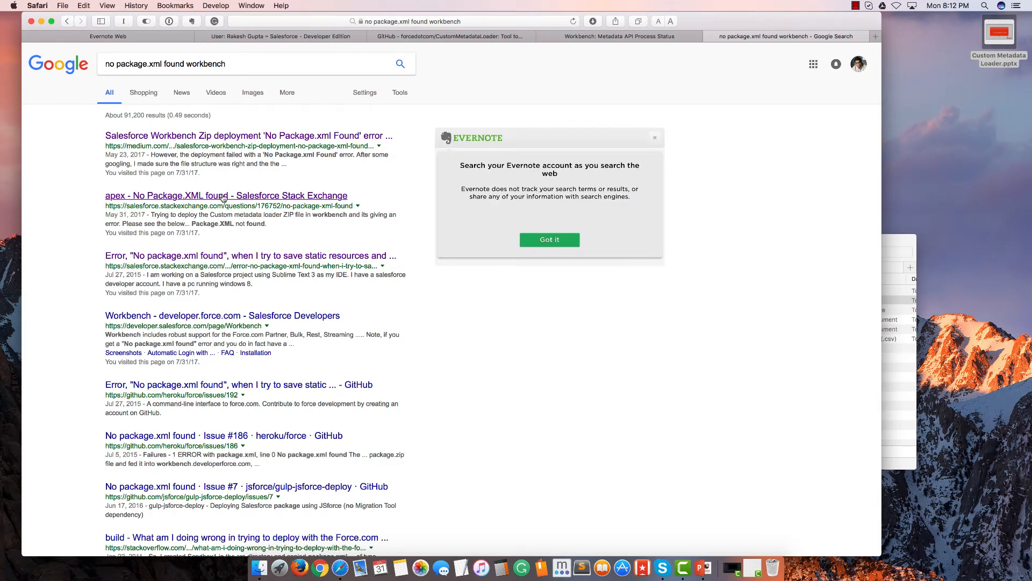
mouse_move(238, 306)
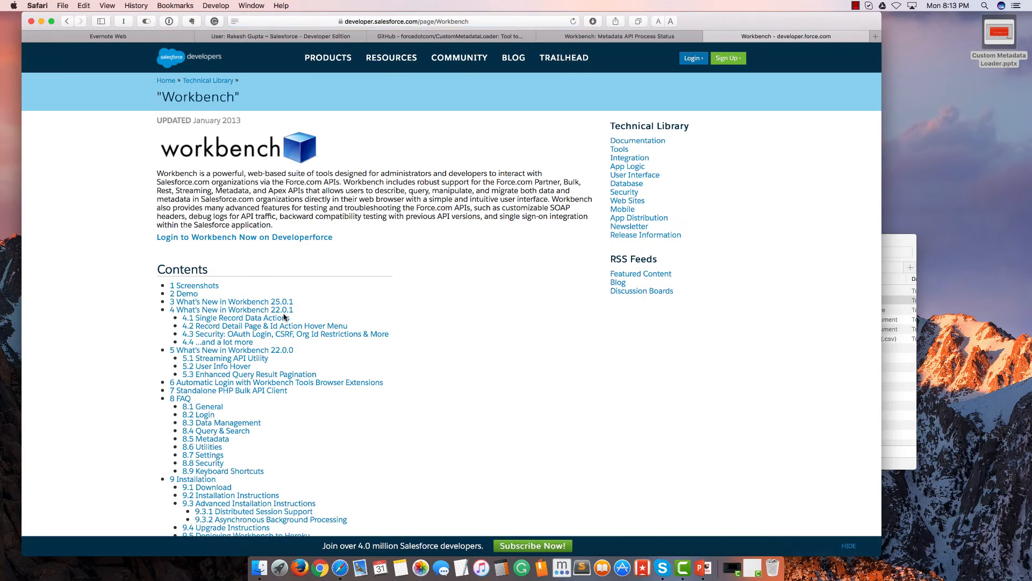
Search the Workbench FAQ for 'package' and read the No package.xml found advice
text(p)
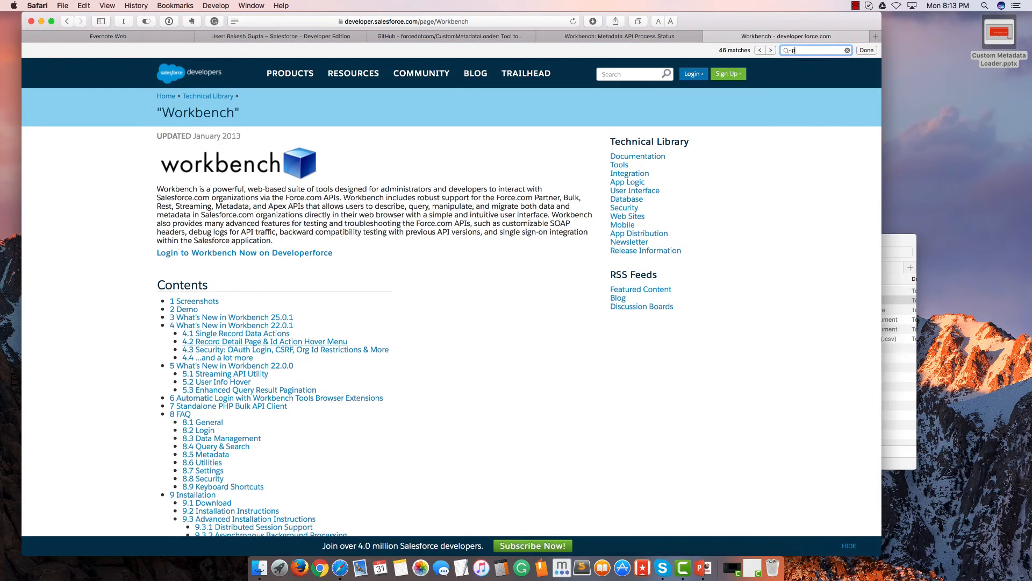
text(ackage n)
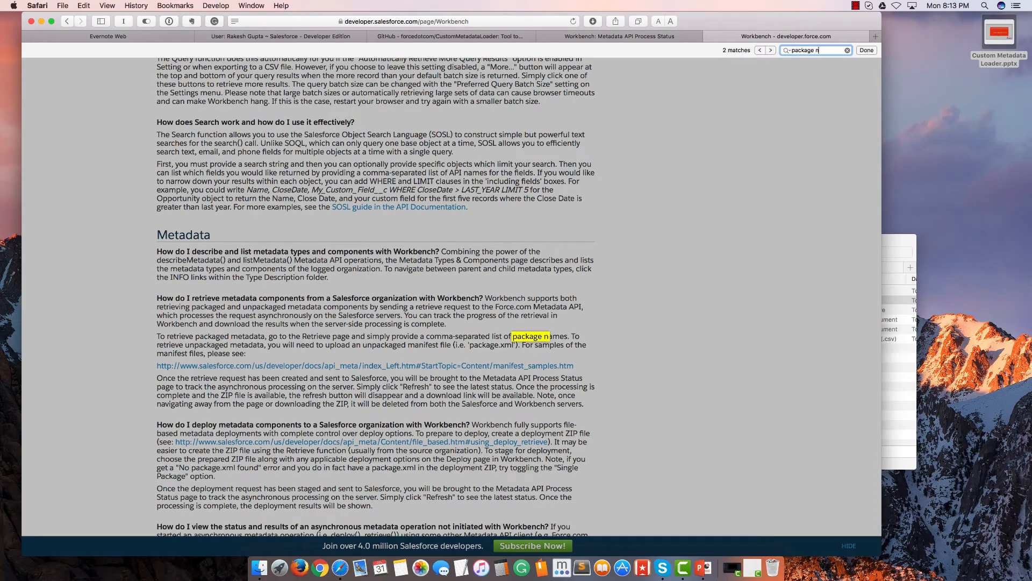
text(ot)
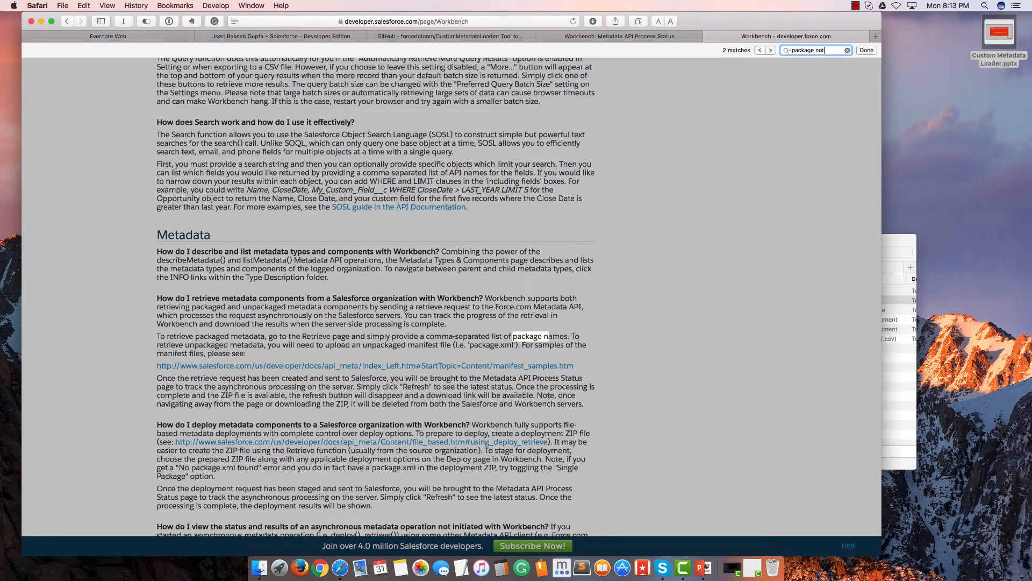
key(backspace)
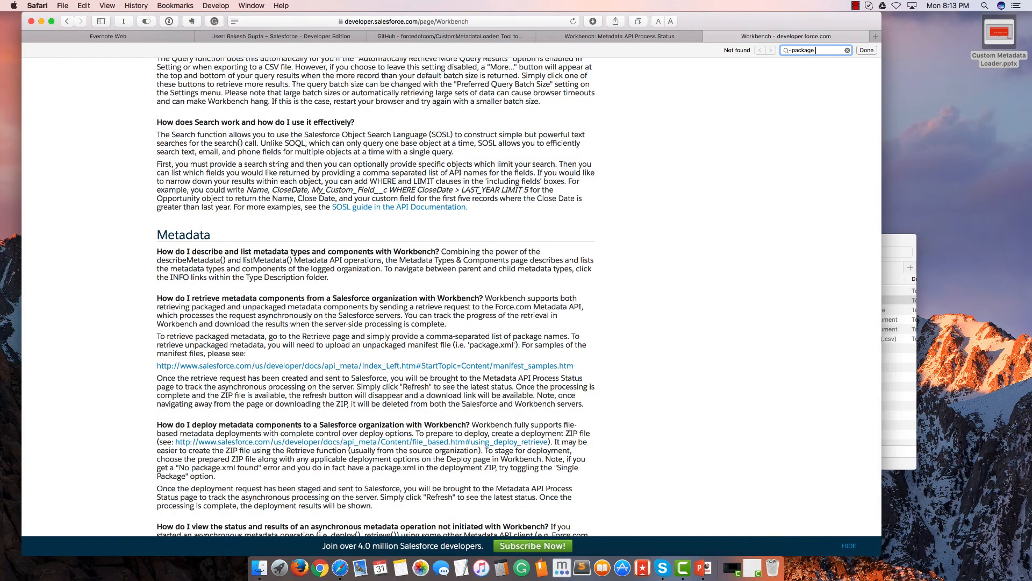
key(Return)
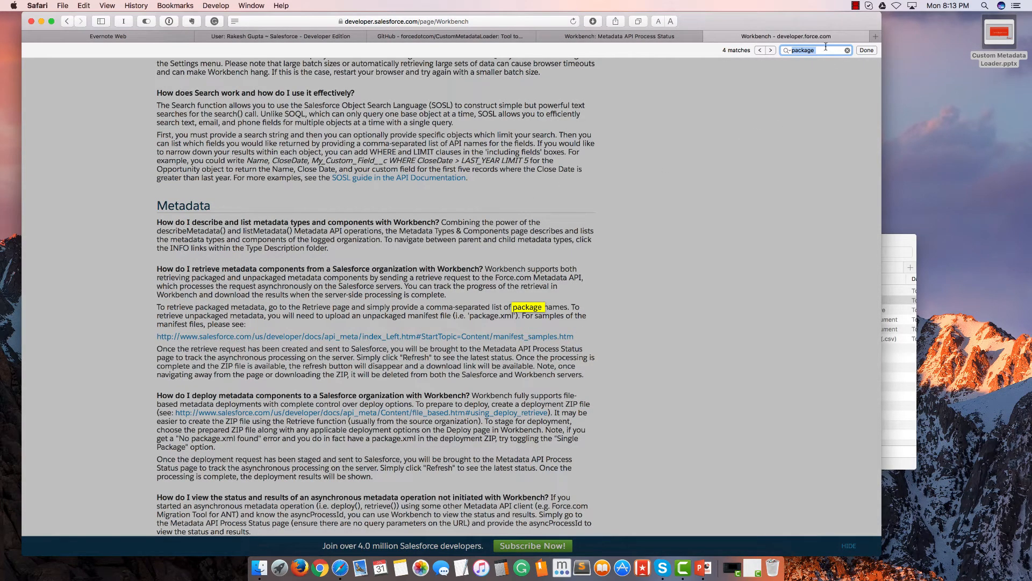
text(package)
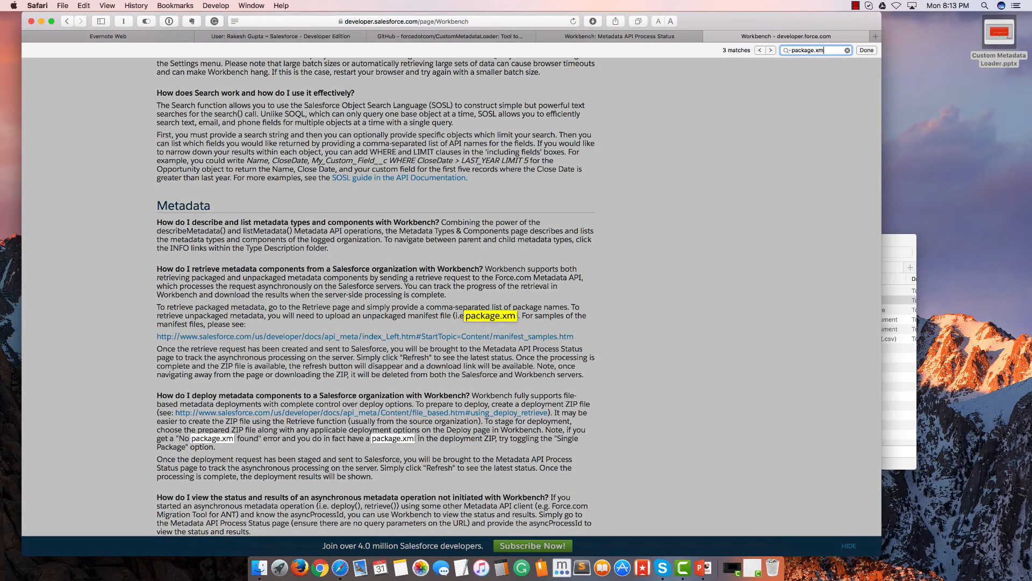
scroll(down, 3)
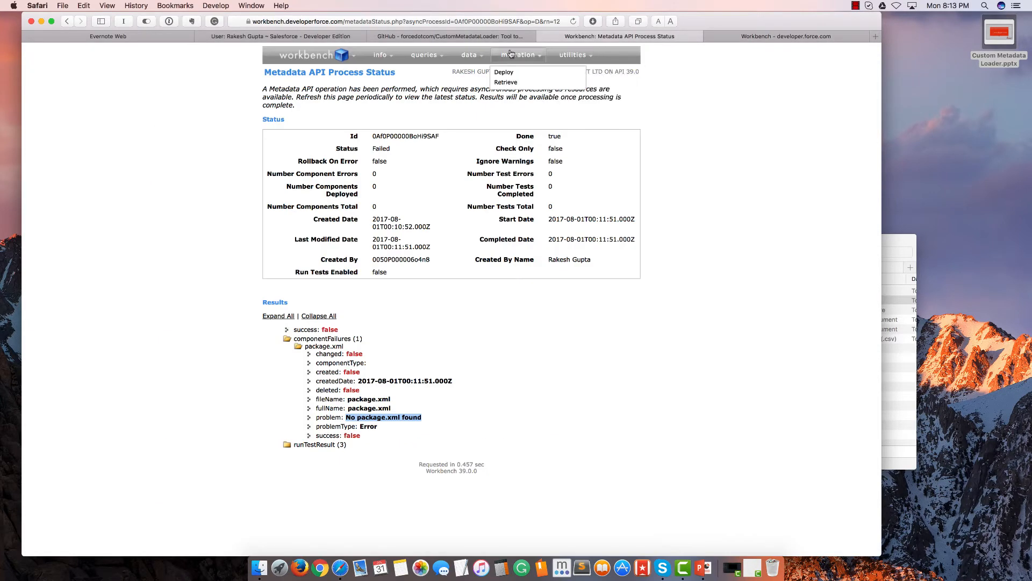
Stage and deploy custom_md_loader.zip again with Single Package enabled
click(504, 72)
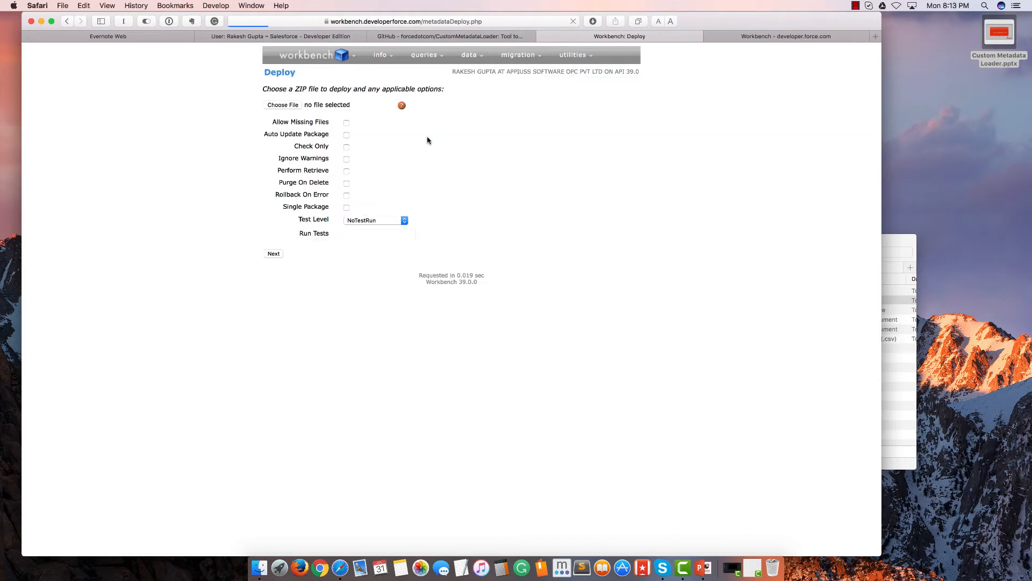
double_click(304, 206)
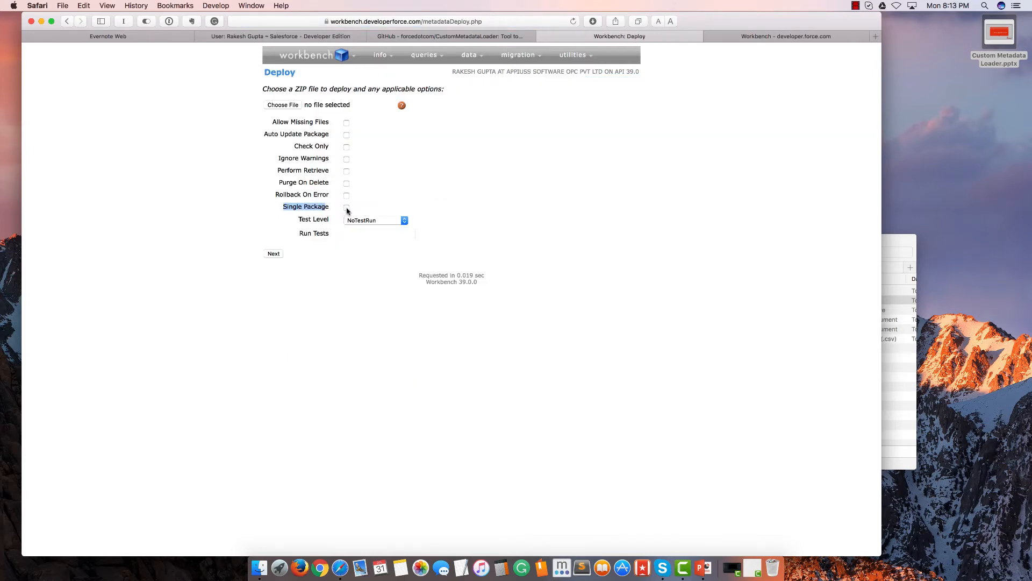
click(347, 207)
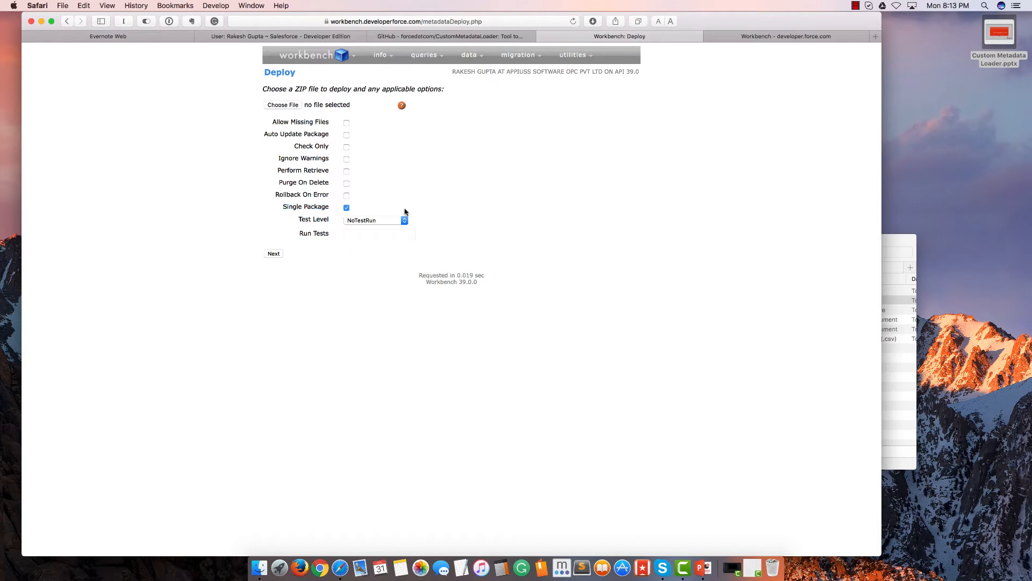
mouse_move(288, 211)
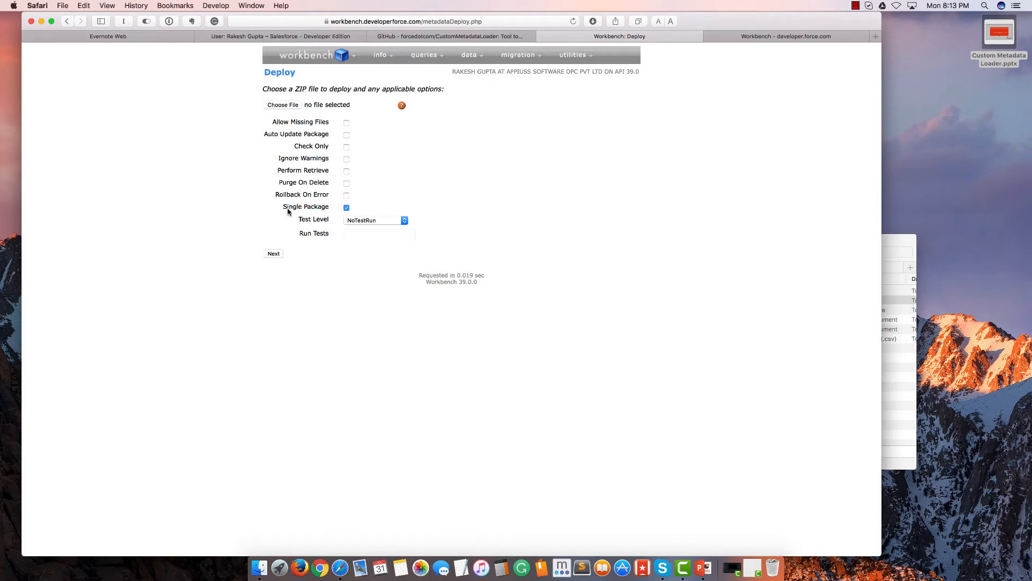
click(282, 105)
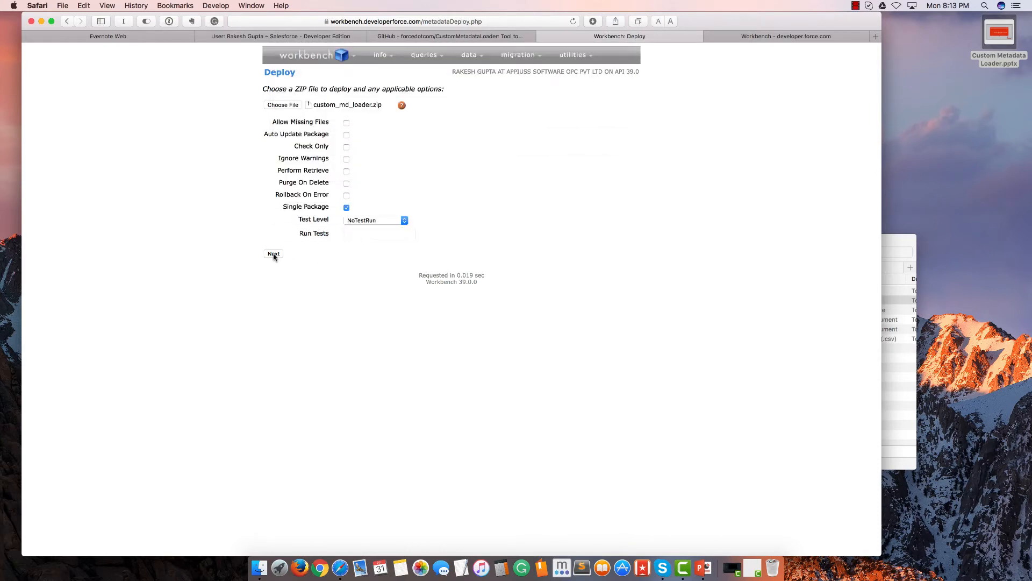
click(273, 255)
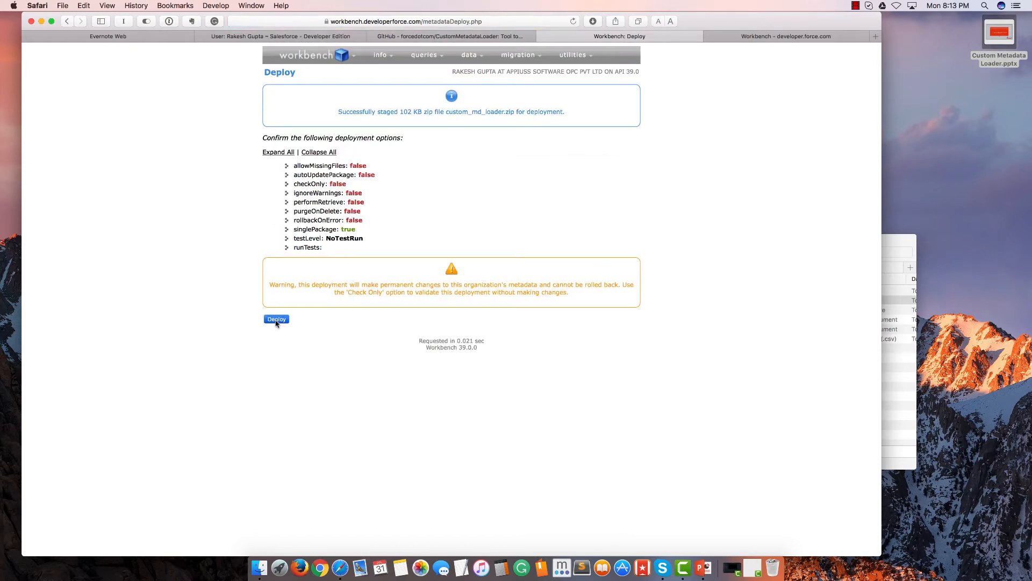
click(276, 319)
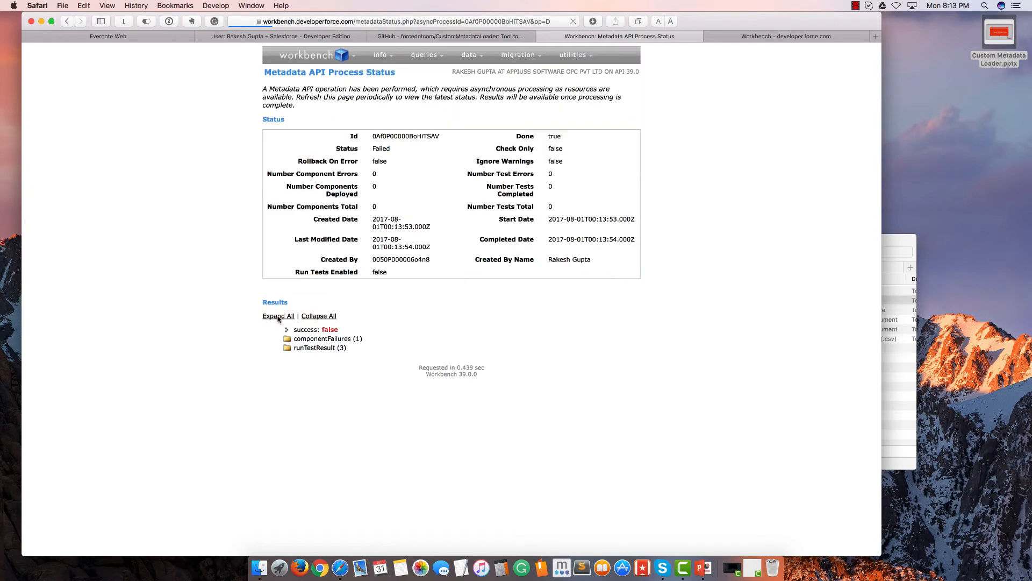
Expand the package.xml component failure and highlight its 'No package.xml found' message
click(424, 55)
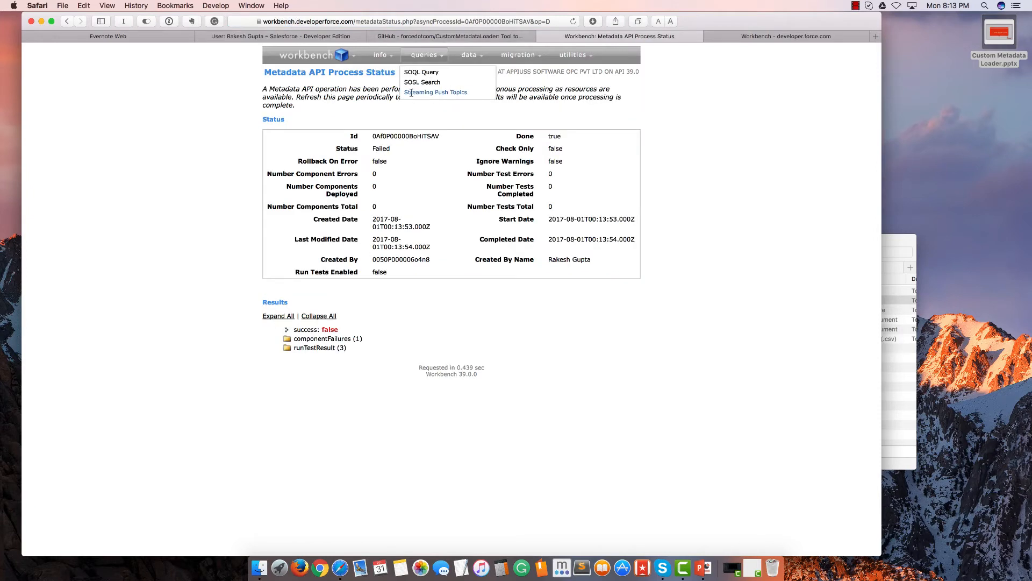
click(287, 337)
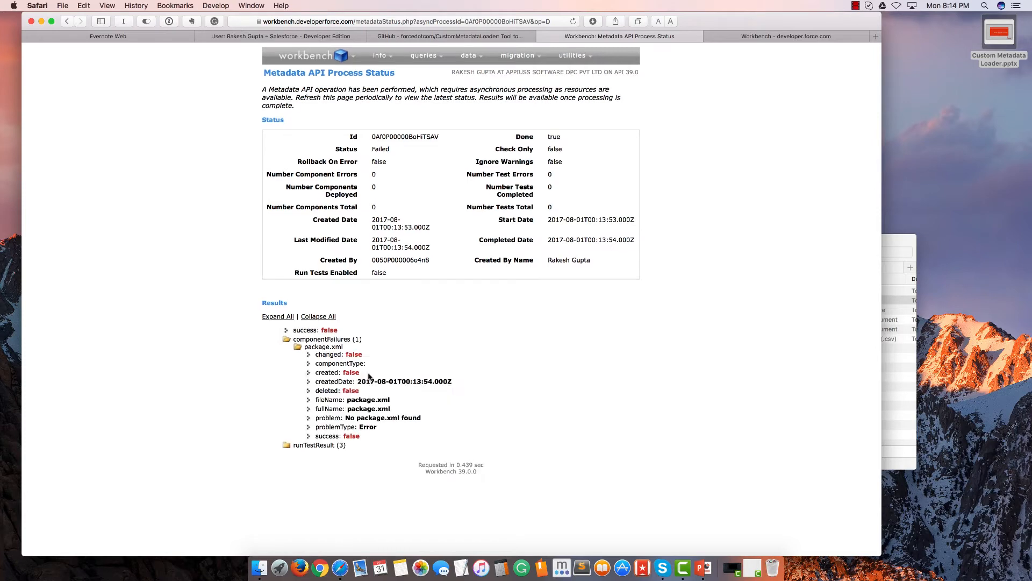
double_click(383, 417)
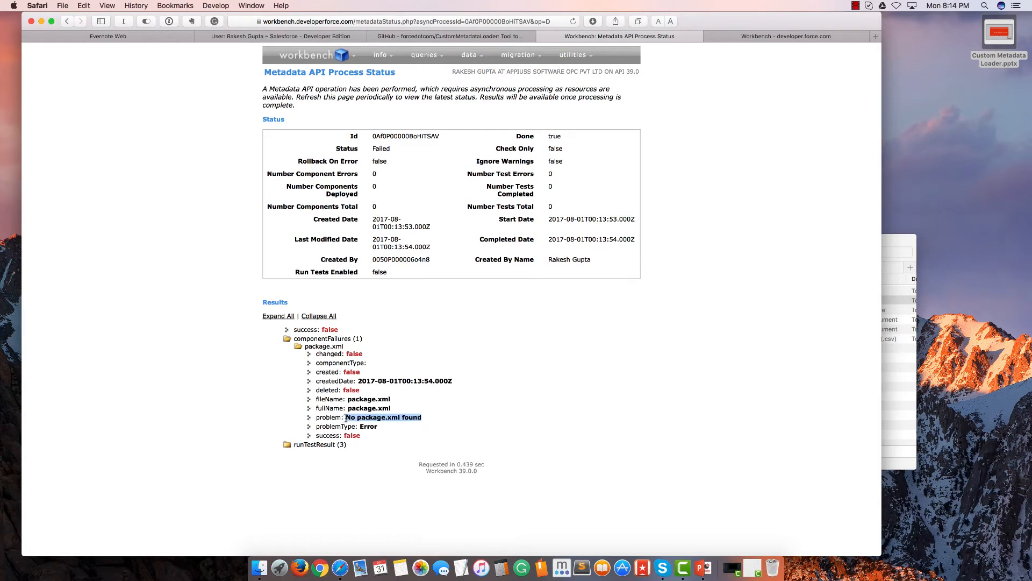
mouse_move(913, 404)
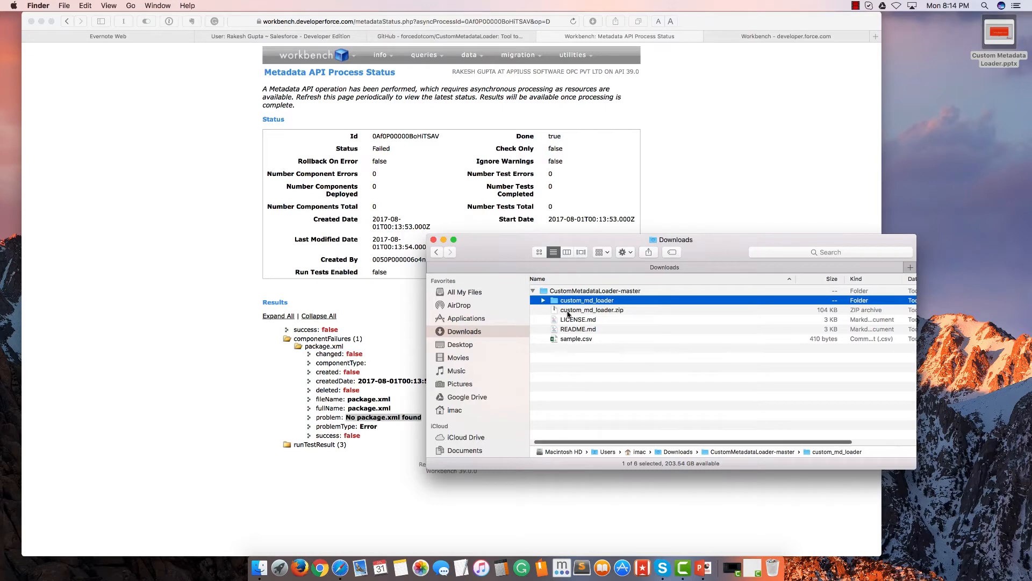
Trash the old custom_md_loader.zip and launch Terminal through Spotlight
click(591, 309)
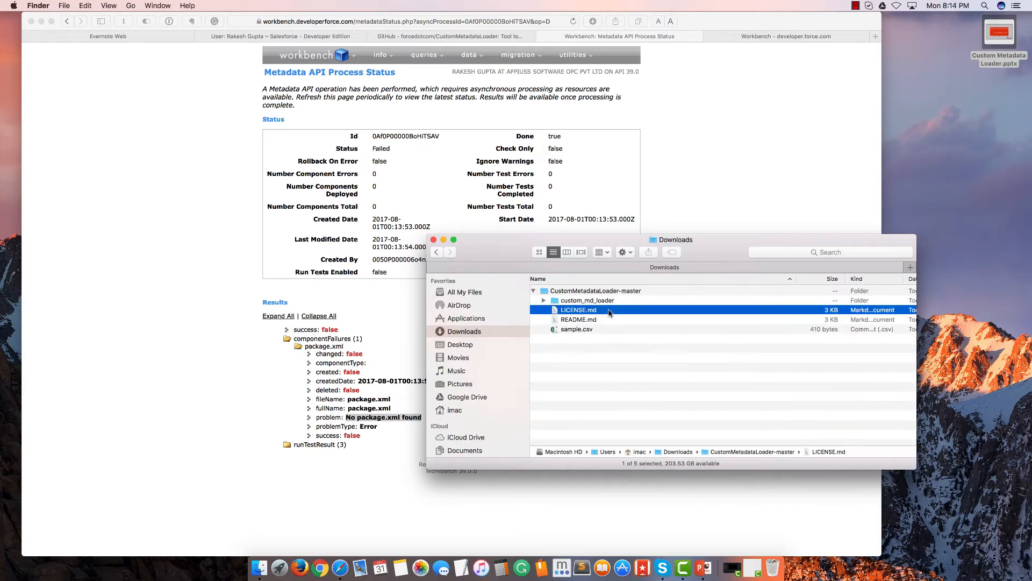
click(986, 6)
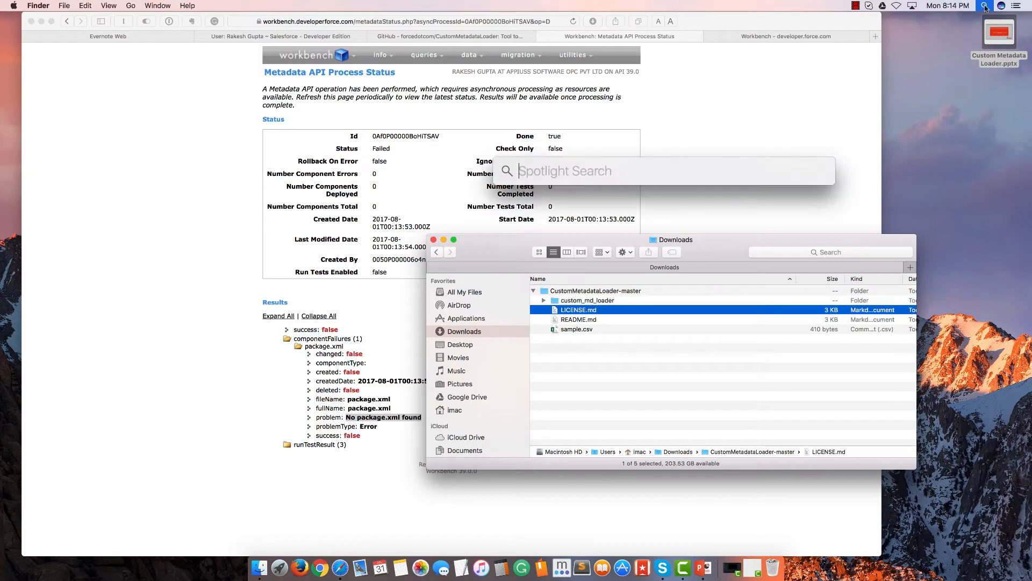
text(terminal)
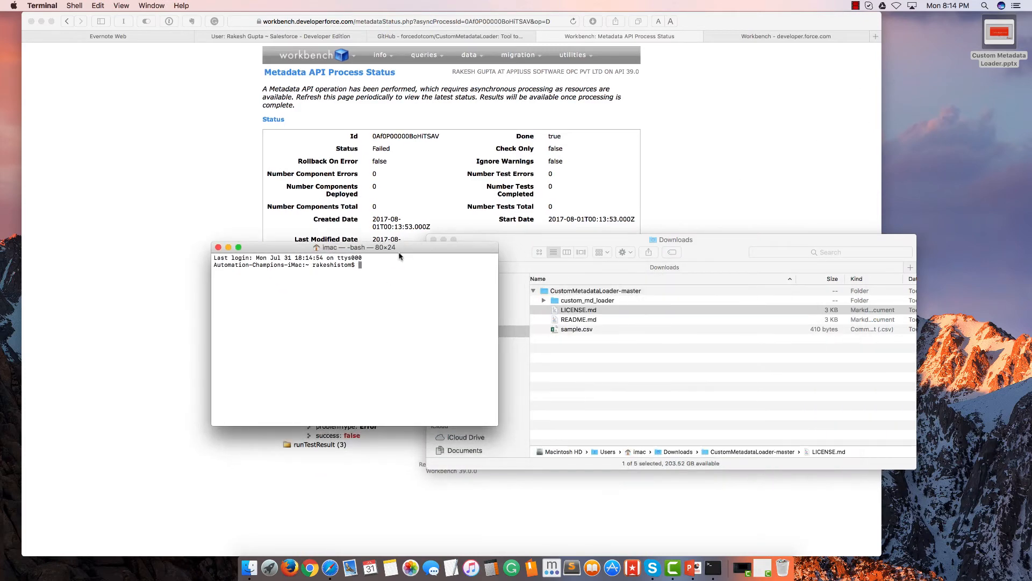
Change directory into Downloads/CustomMetadataLoader-master/custom_md_loader, checking the folder name in Finder
text(cd)
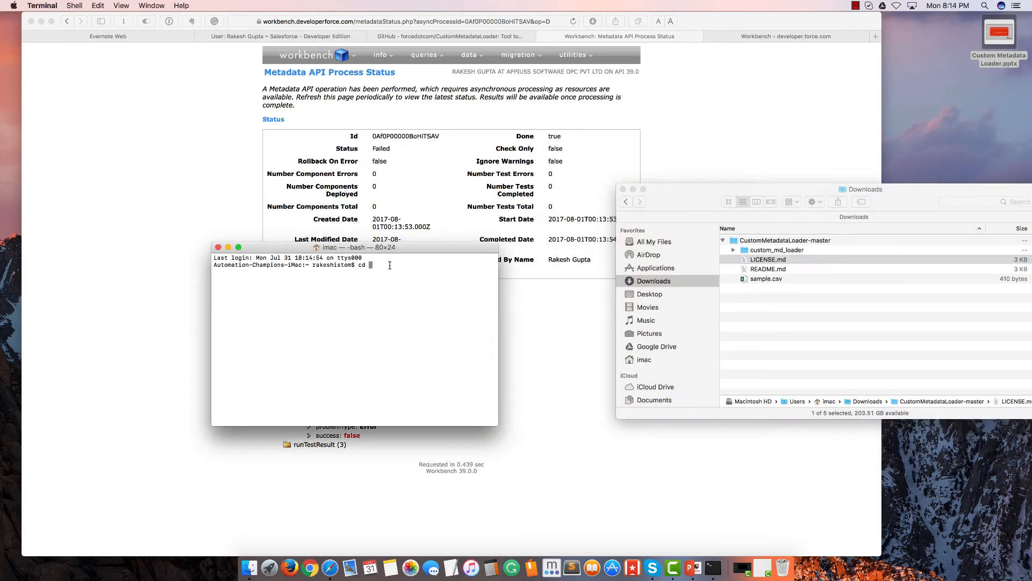
text(Downloads)
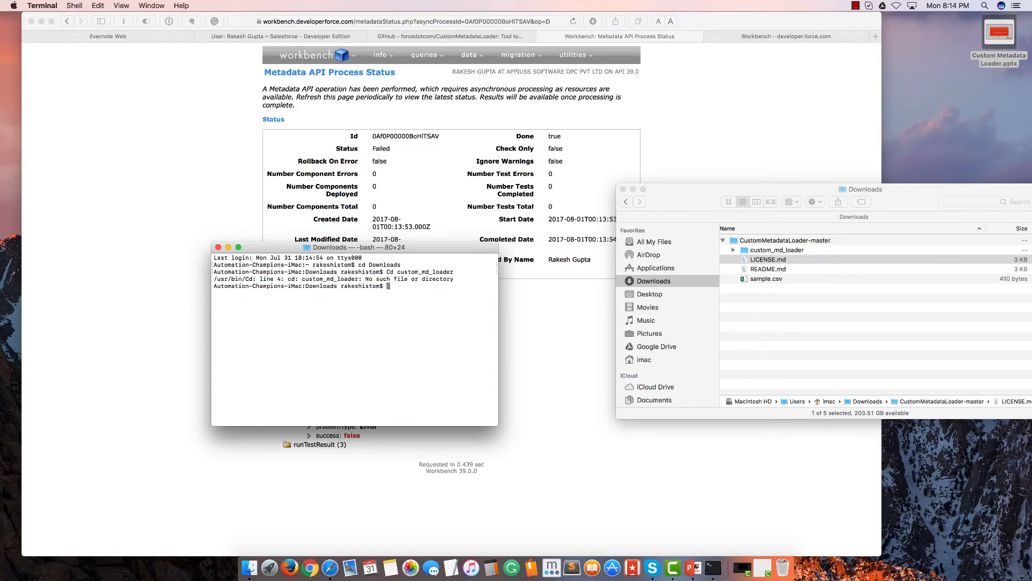
text(Cd custom_md_loader)
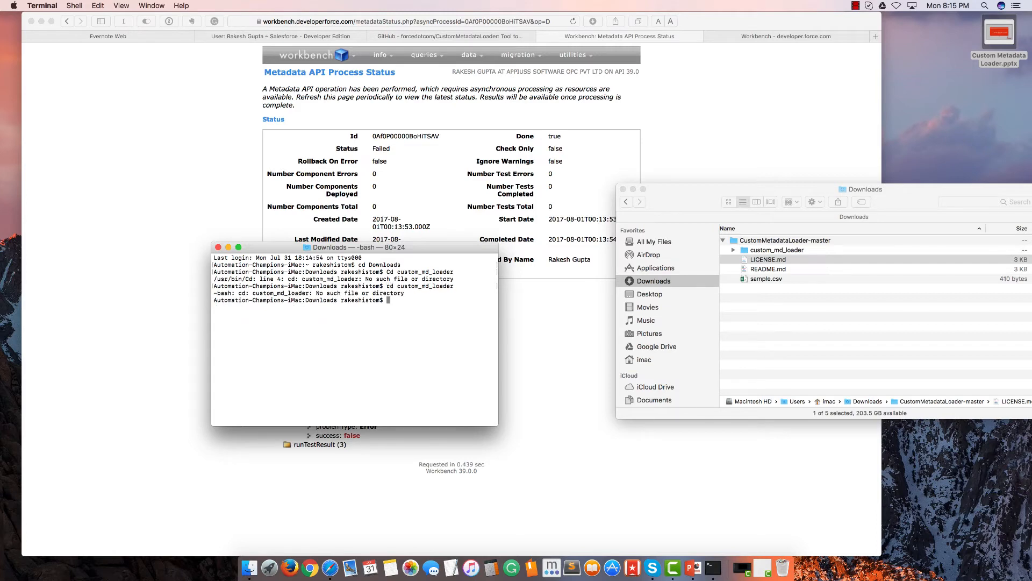
click(768, 258)
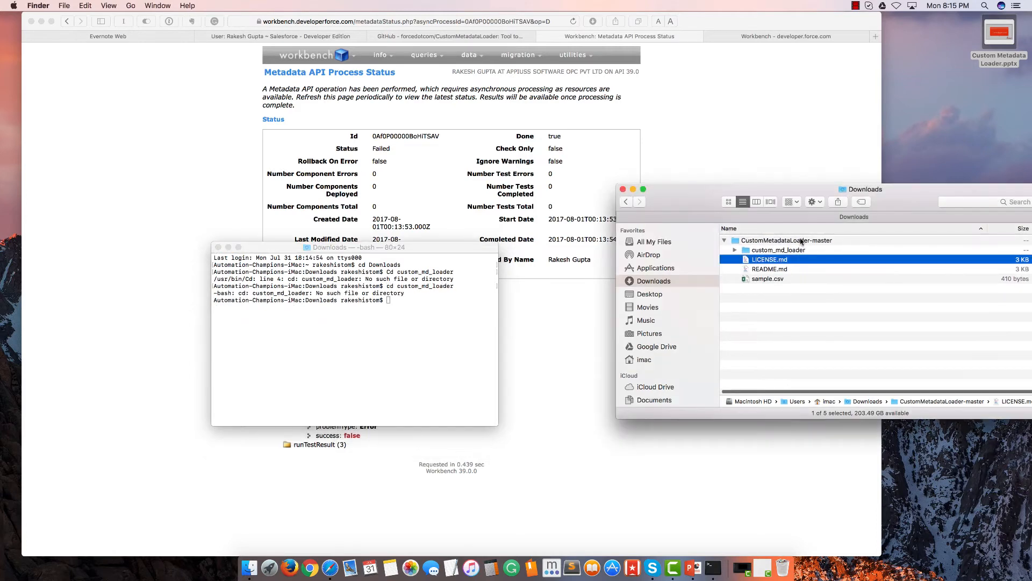
right_click(786, 240)
text(cd CustomMetadataLoader-master)
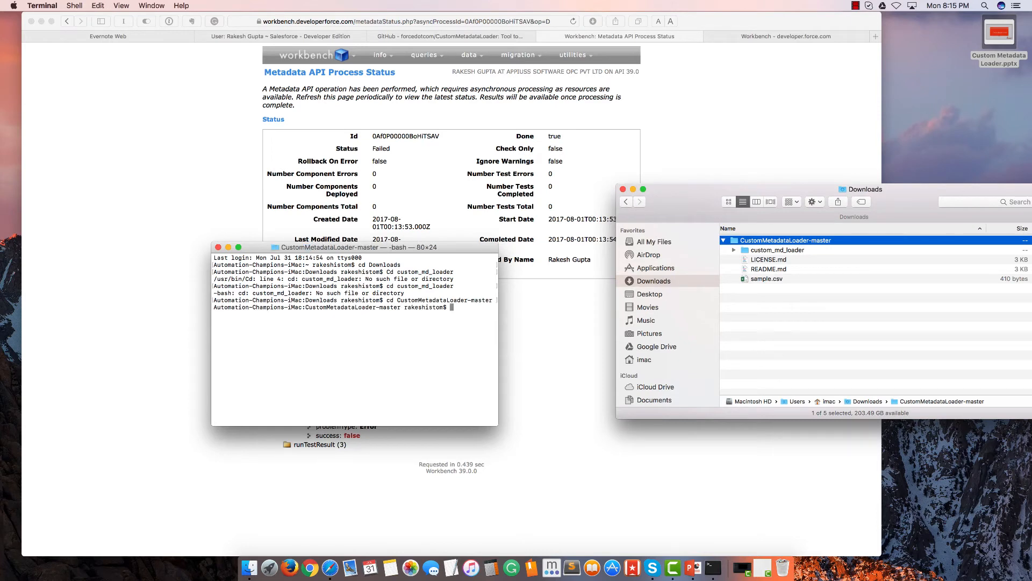
text(cd c)
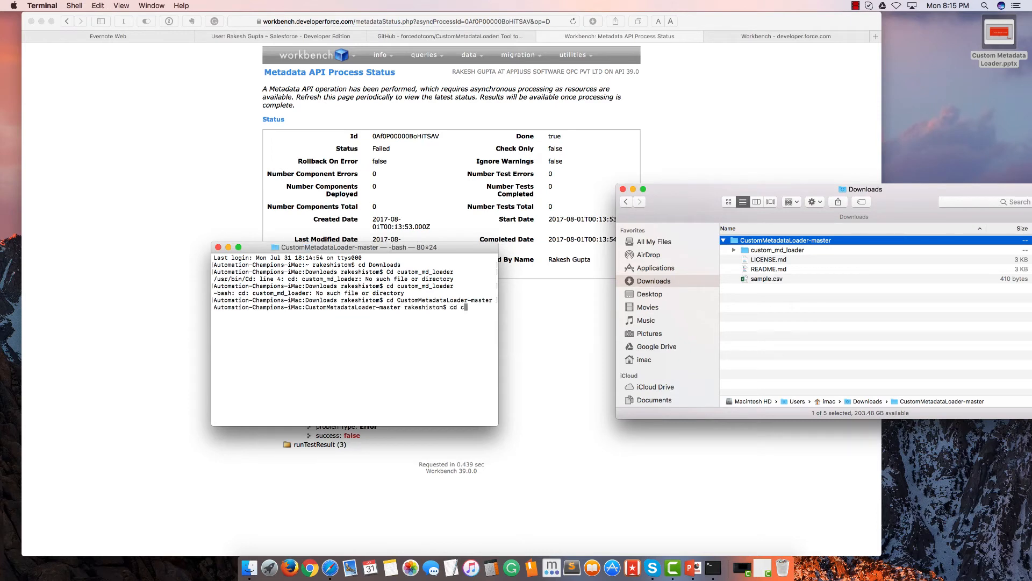
text(ustom)
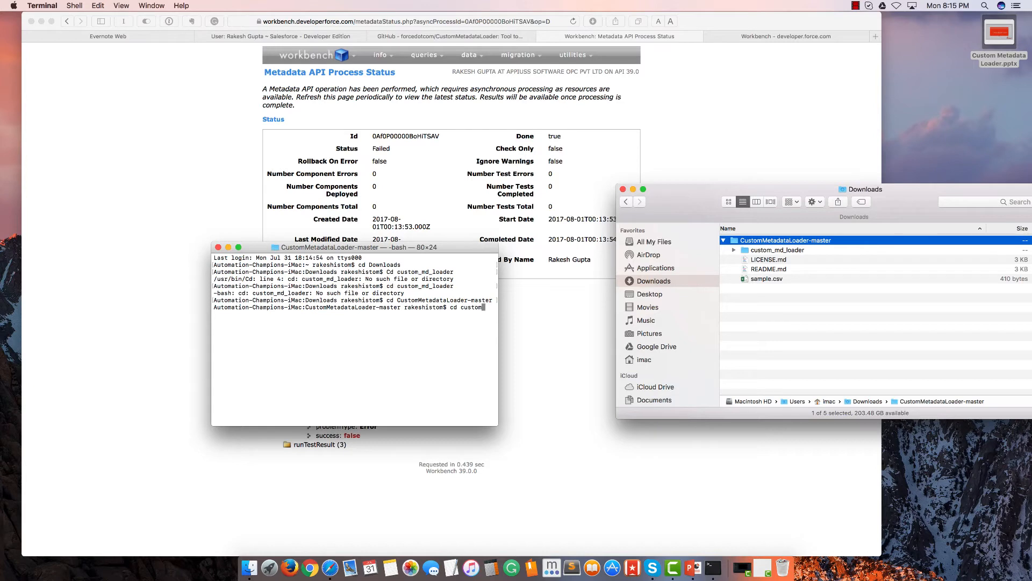
text(_md_loader)
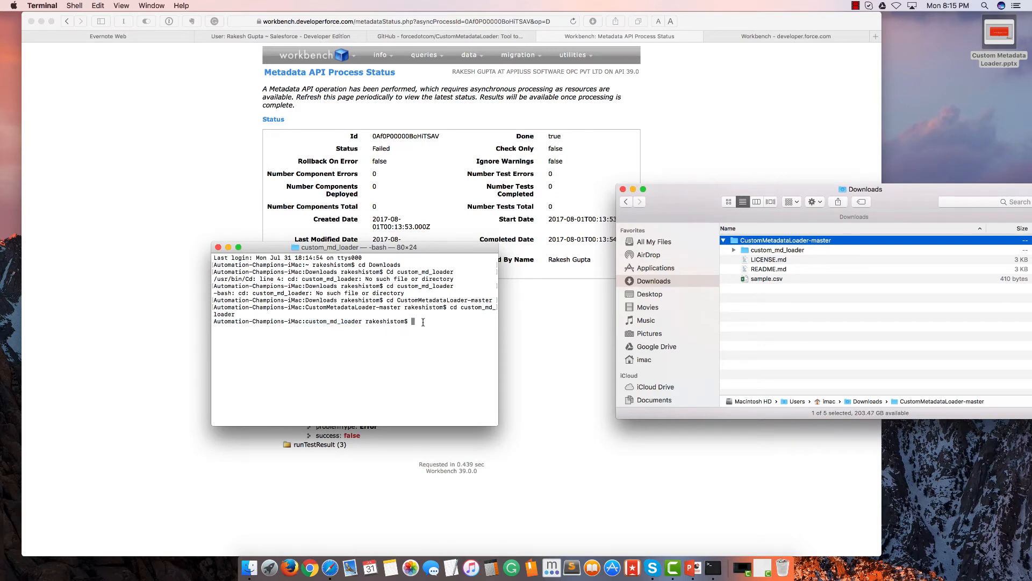
Run 'zip -r -X custom_md_loader.zip *' to archive the folder's contents
text(zip -r -)
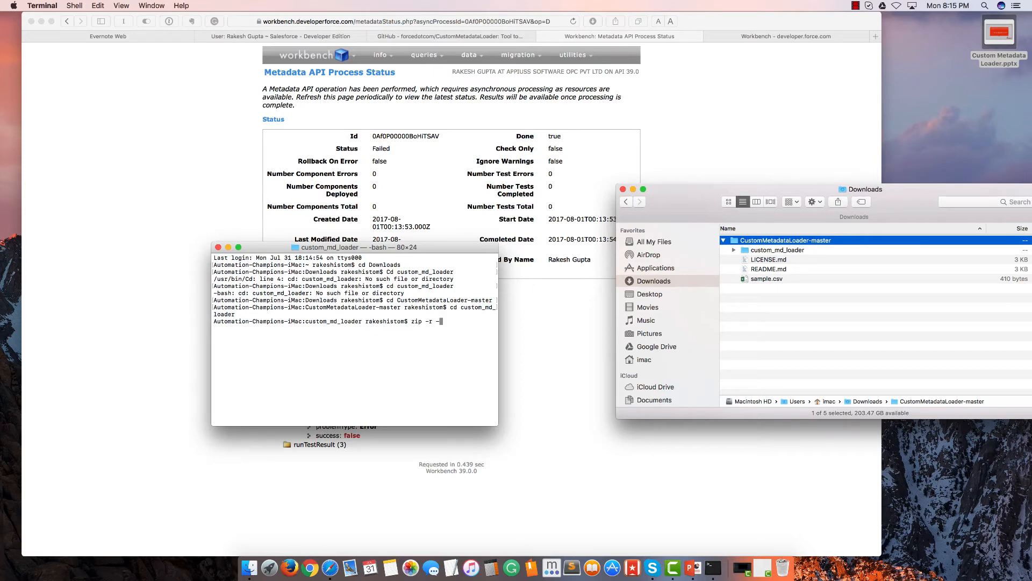
text(X)
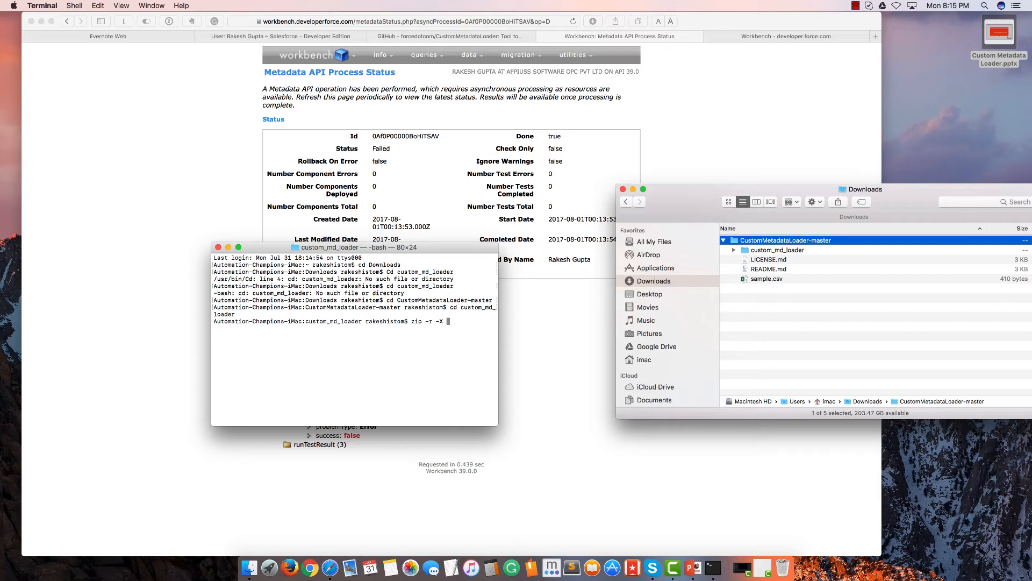
text(custom))
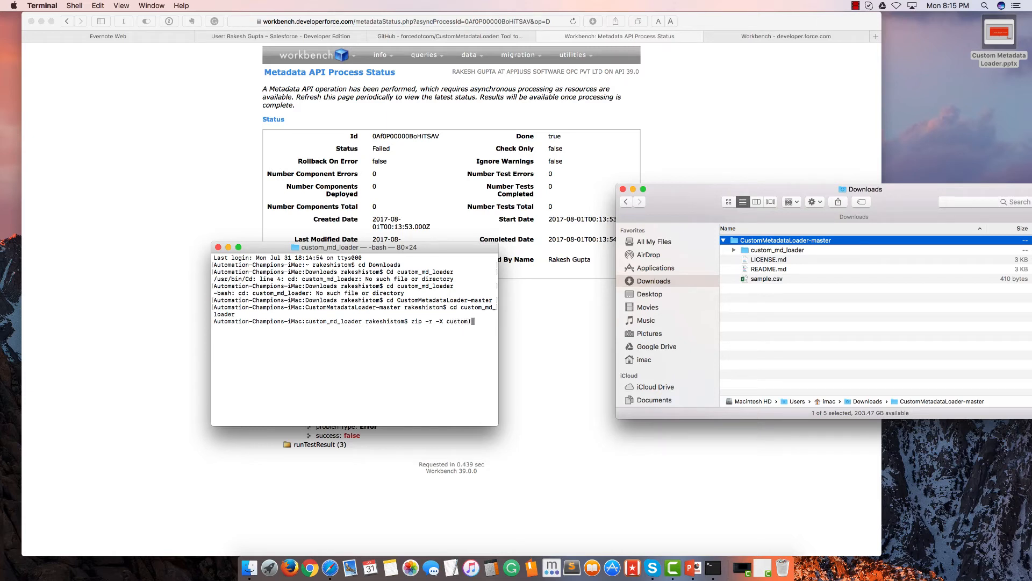
text(custom_md_load)
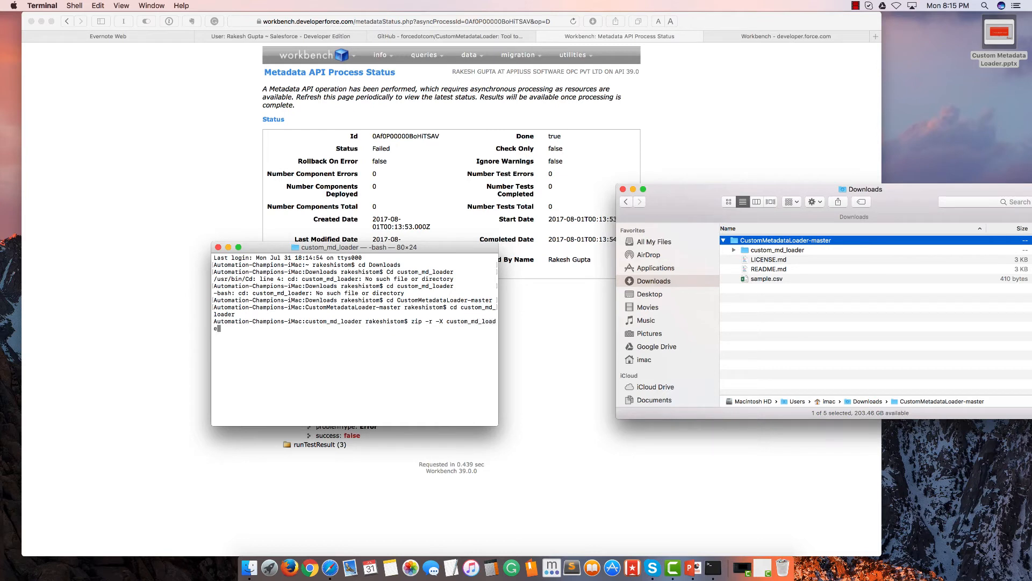
text(er.zip)
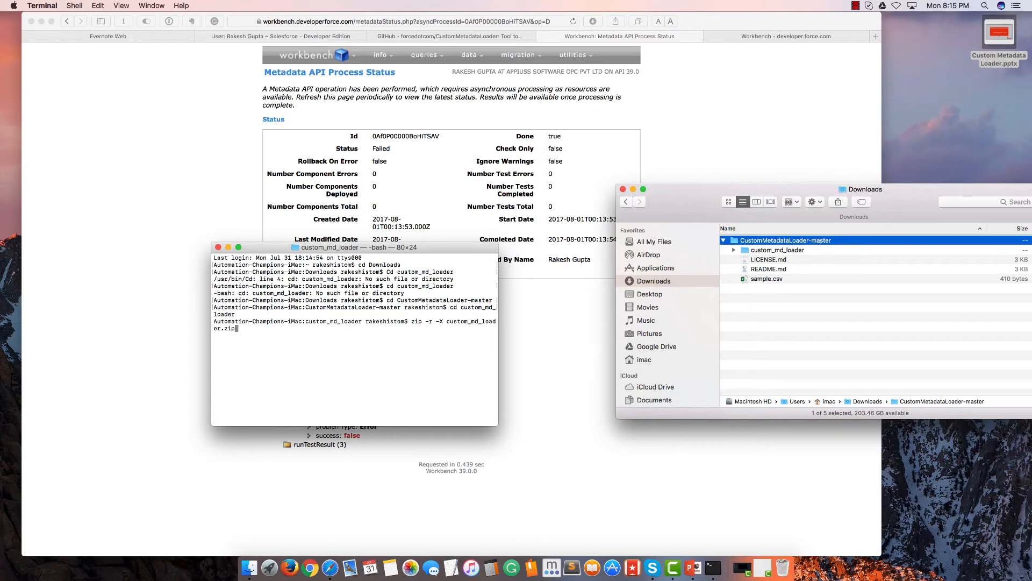
text(*)
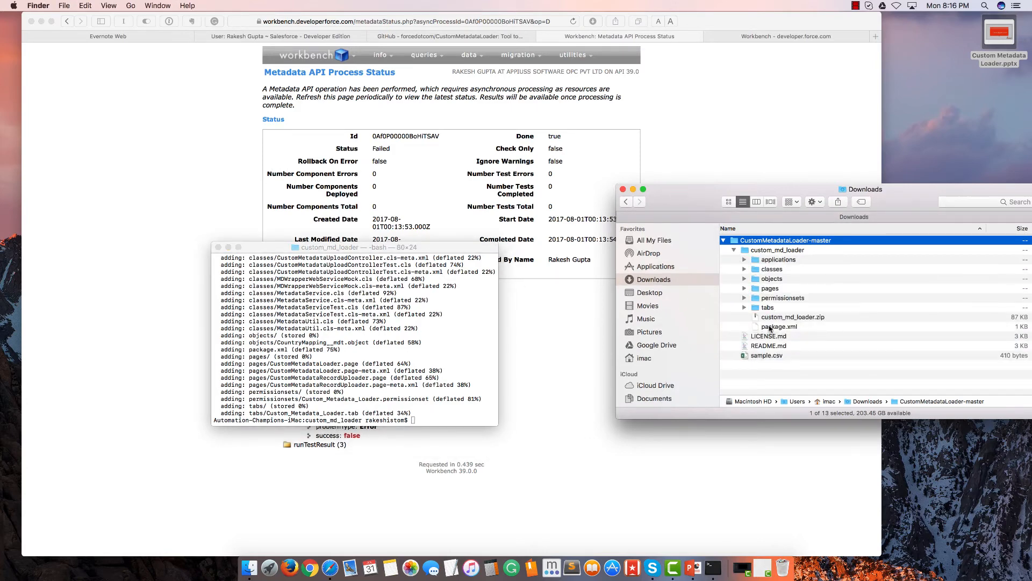
mouse_move(829, 319)
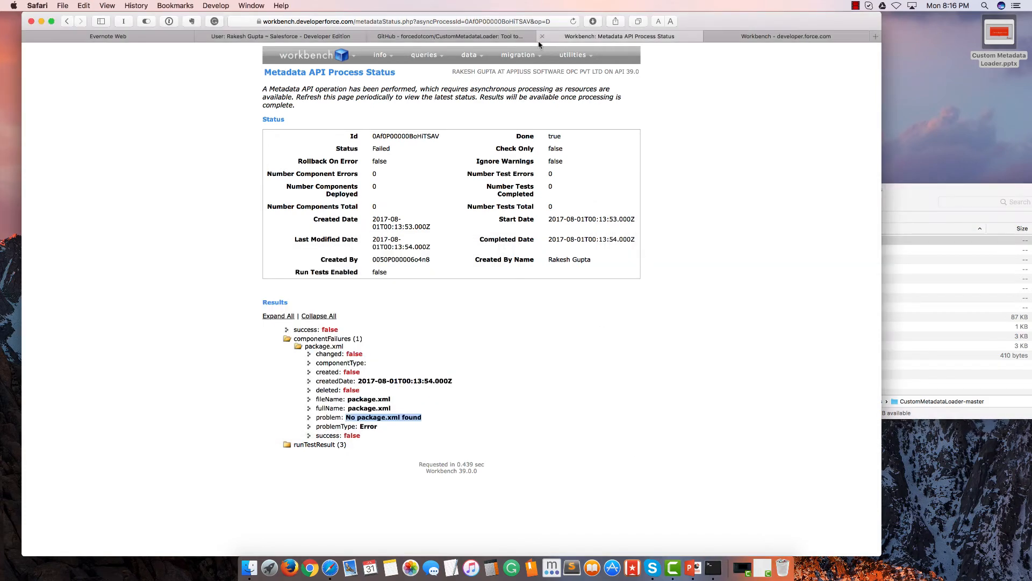
Deploy custom_md_loader.zip via migration > Deploy as a Single Package
click(519, 55)
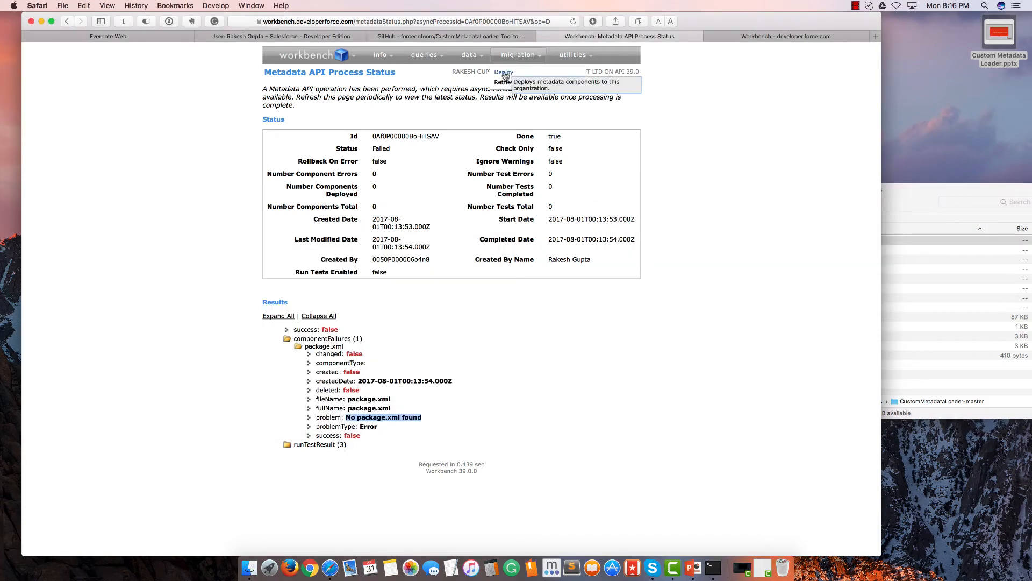
click(503, 71)
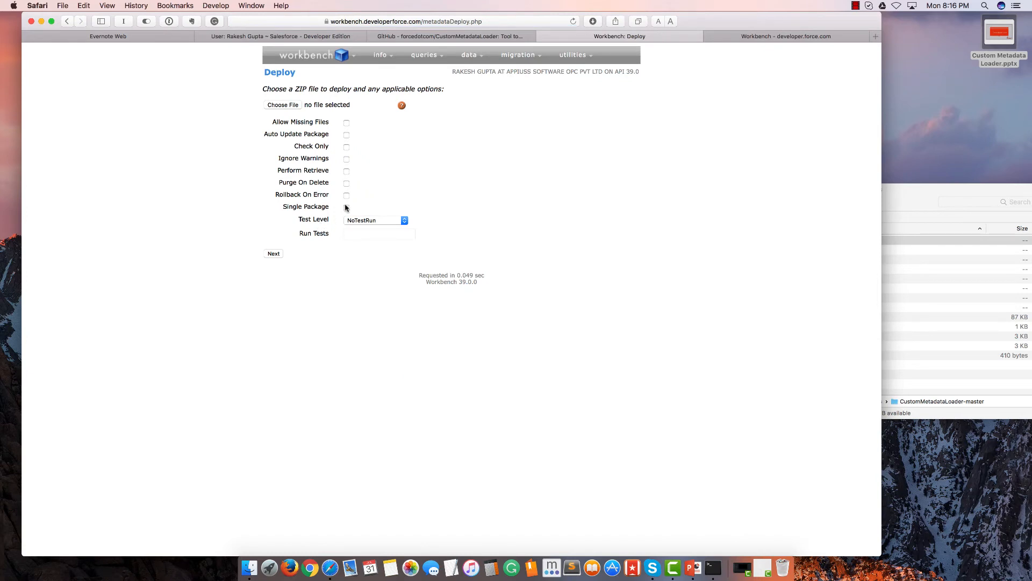
click(346, 207)
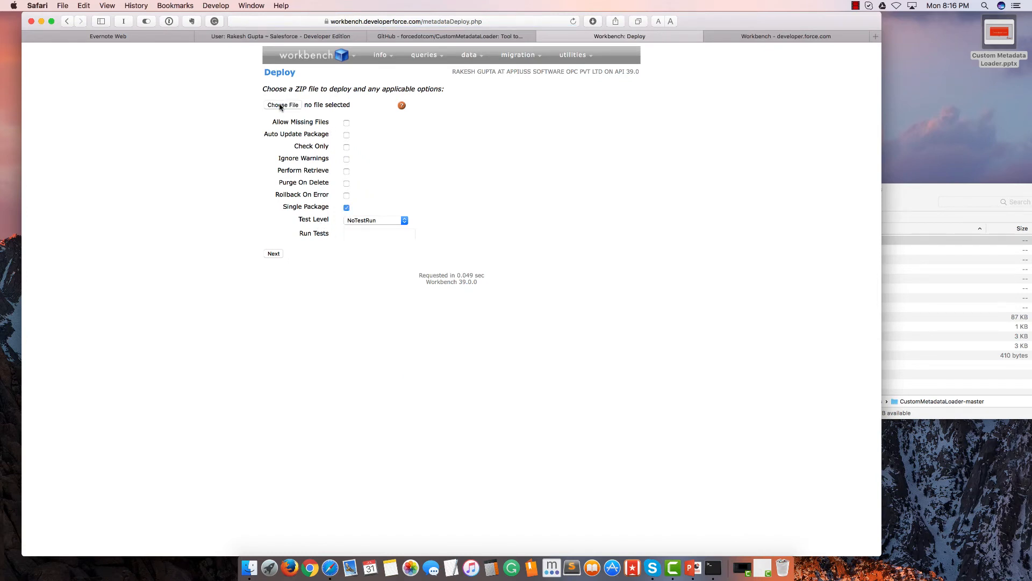
click(282, 104)
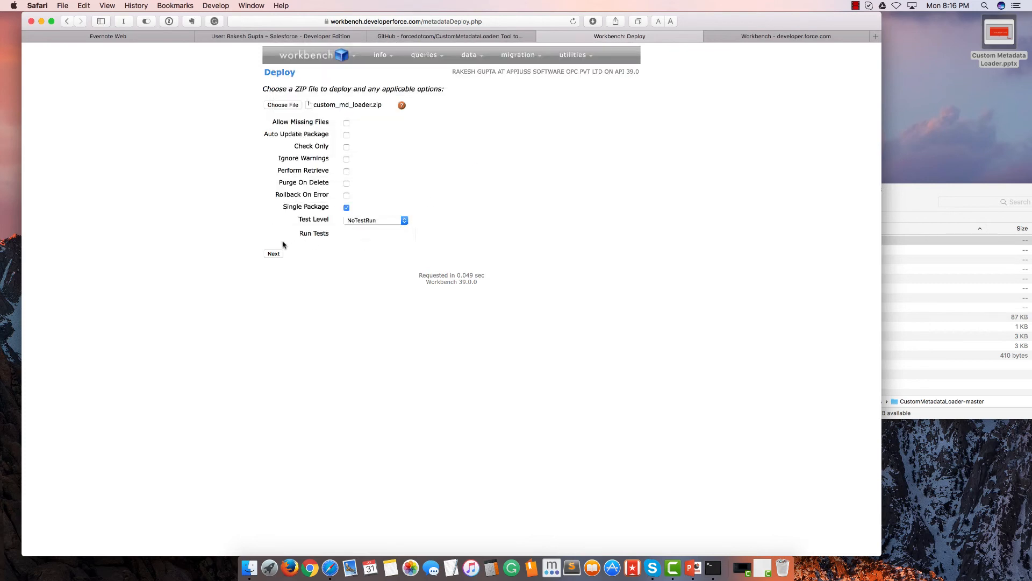
click(273, 254)
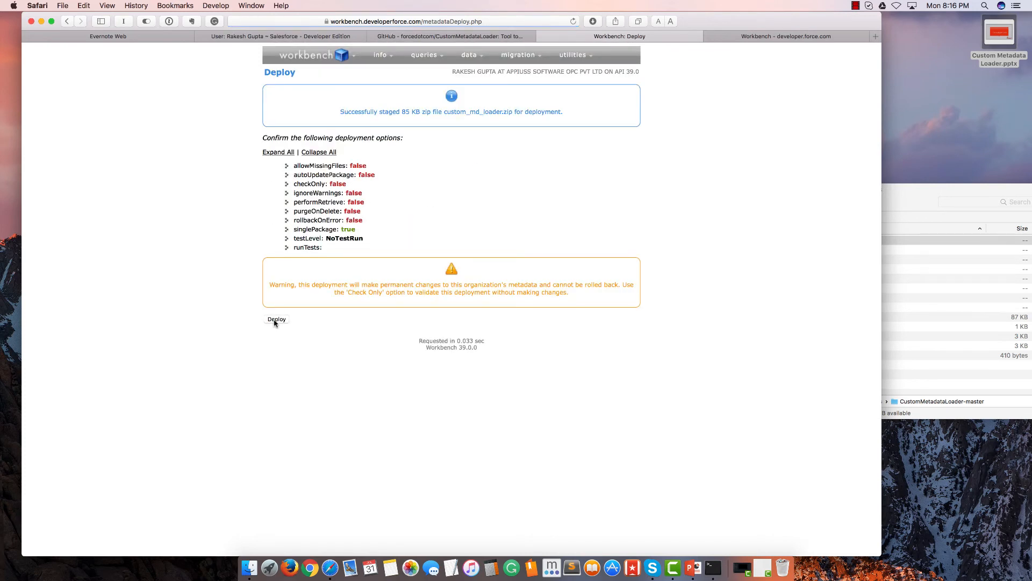
click(276, 320)
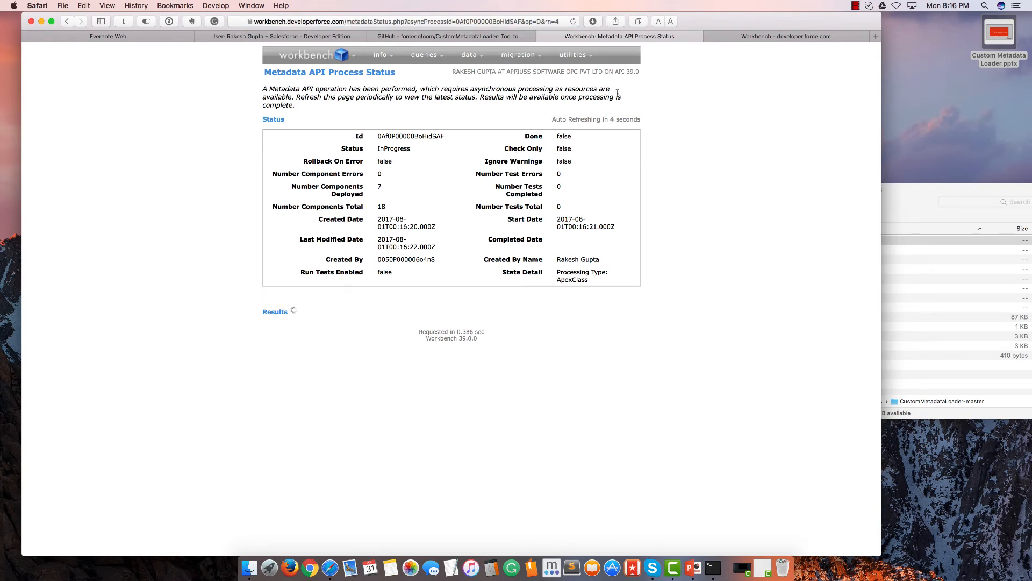
Confirm the deployment status reads Succeeded with all 18 components deployed
click(856, 6)
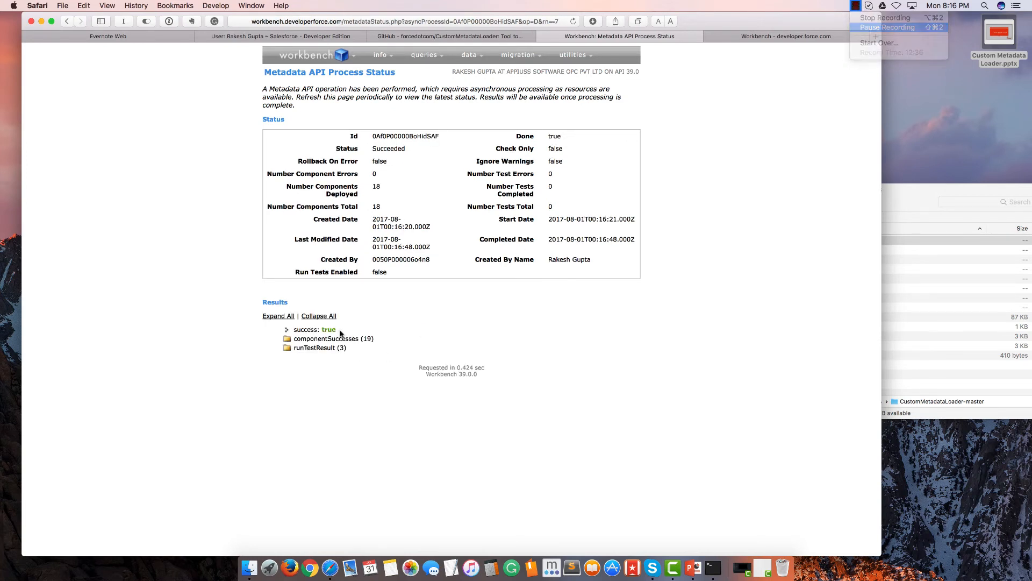
double_click(388, 148)
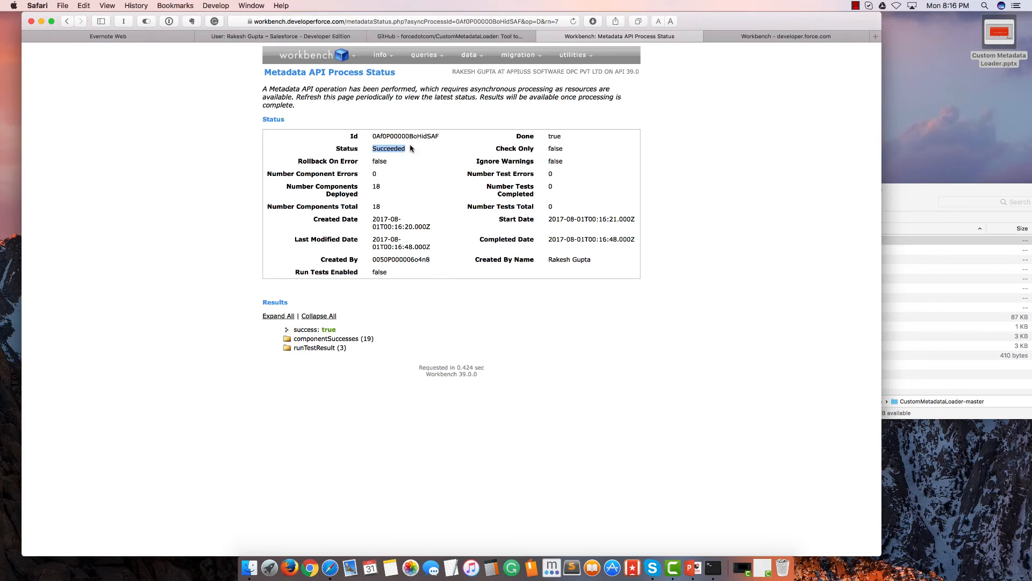
mouse_move(248, 48)
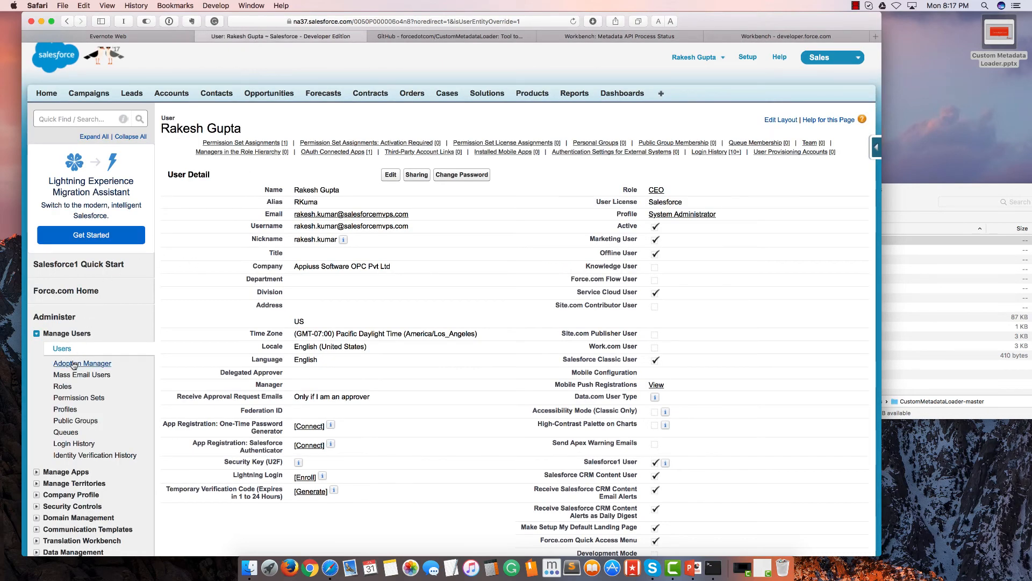
Add the Custom Metadata Loader permission set to the System Administrator user's assignments
click(61, 348)
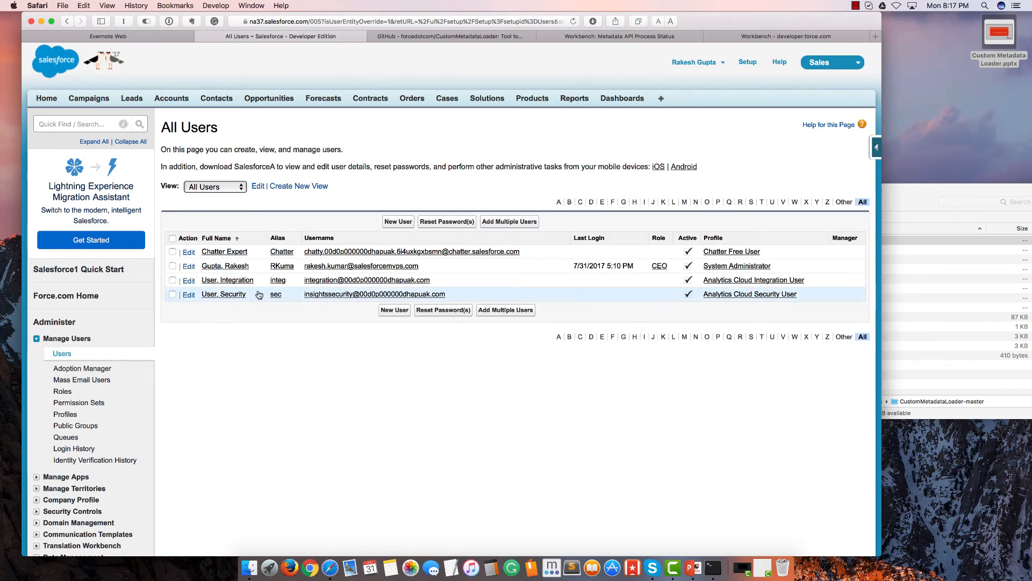
click(224, 265)
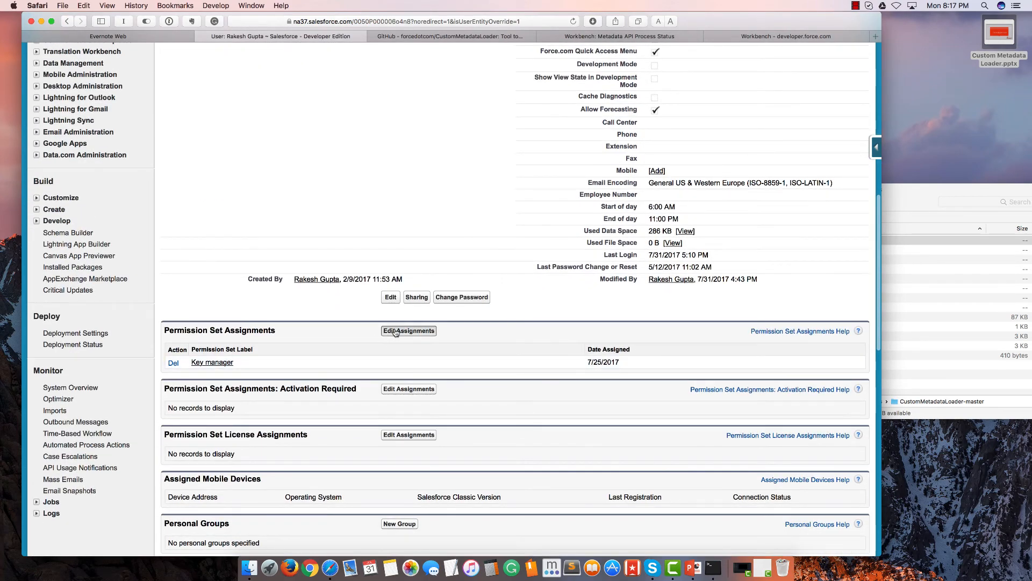
click(408, 330)
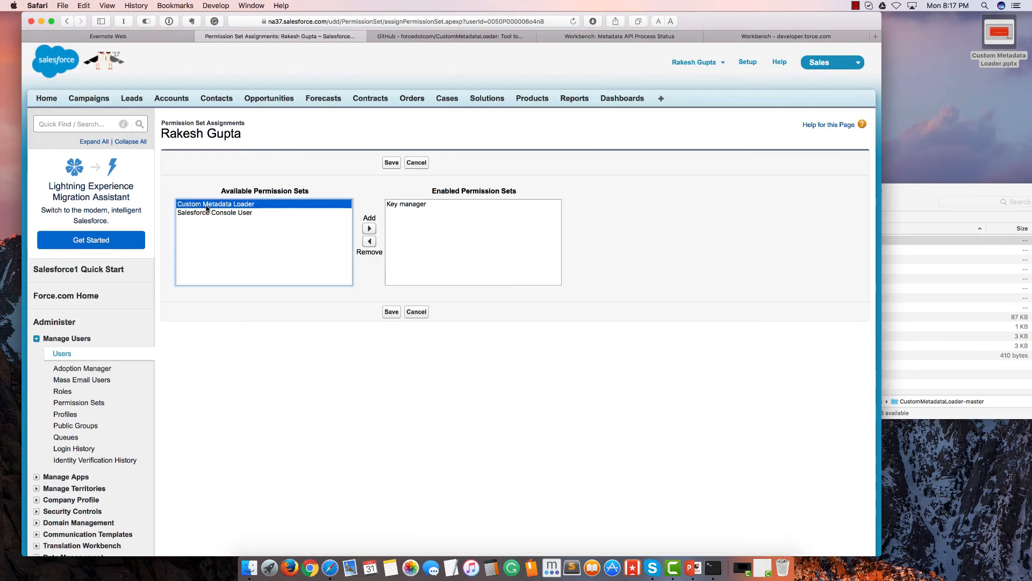
click(369, 228)
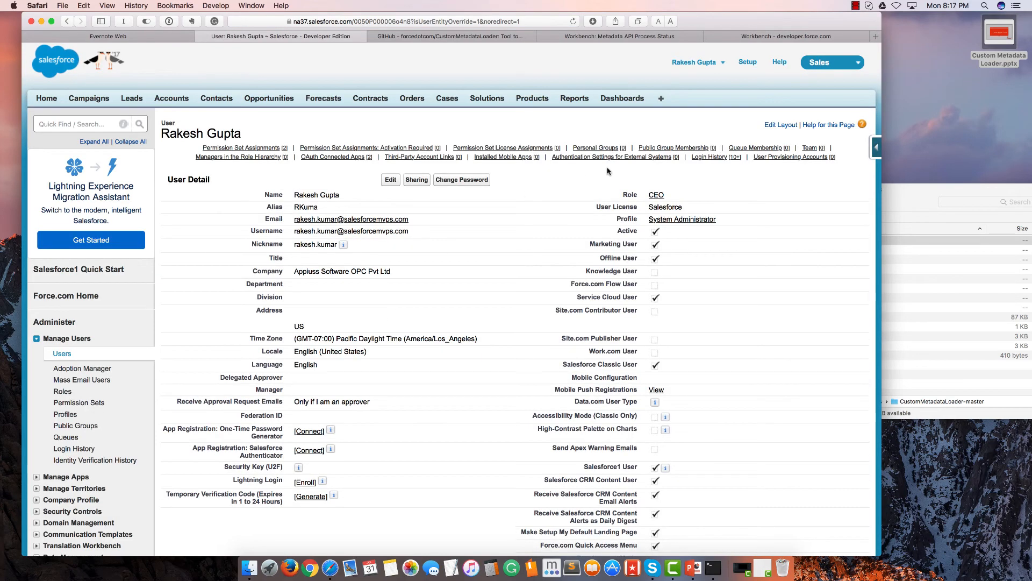
scroll(down, 3)
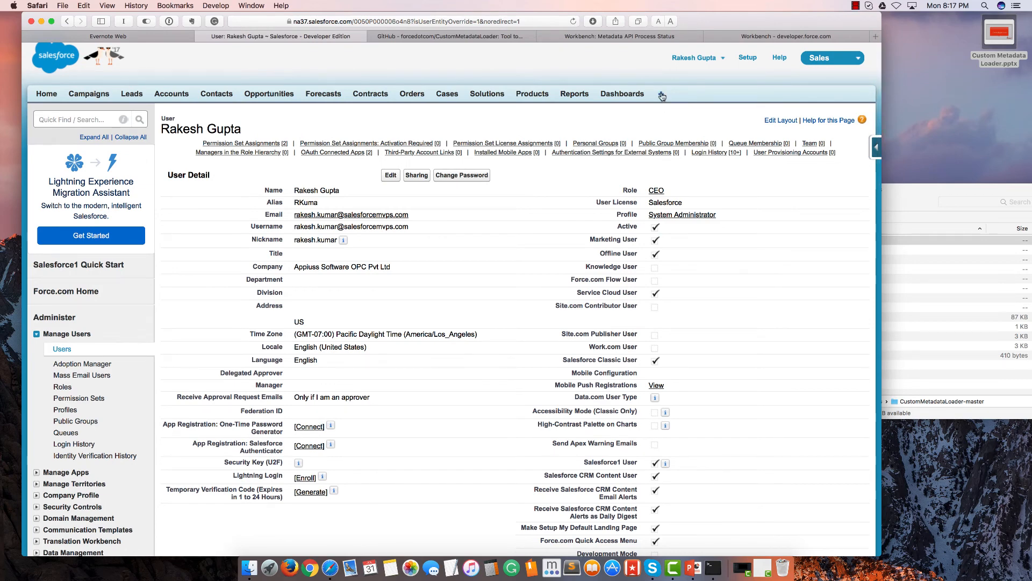
Open the Custom Metadata Loader tab from All Tabs, then Custom Metadata Types via Quick Find 'custom'
click(661, 98)
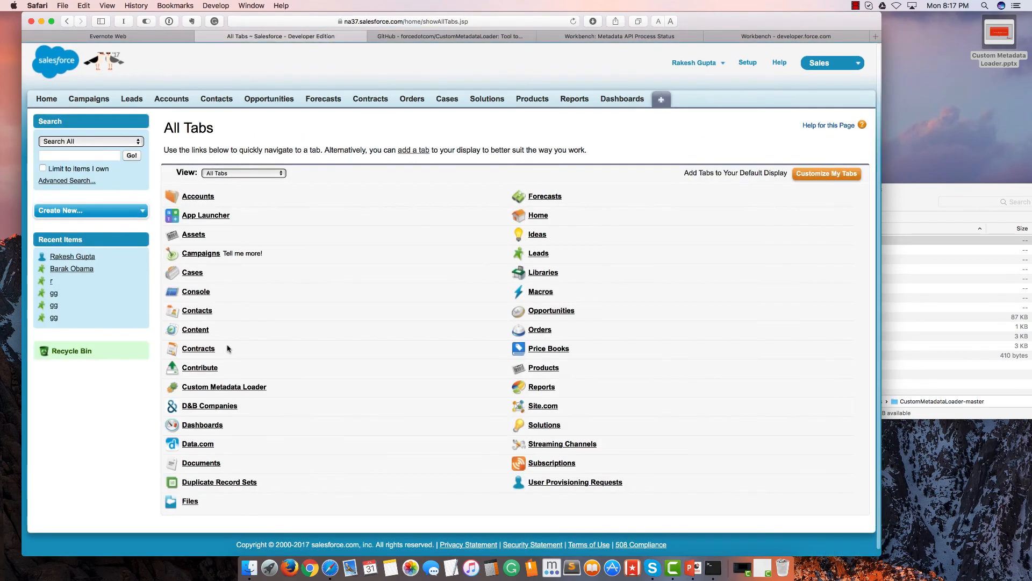
click(223, 386)
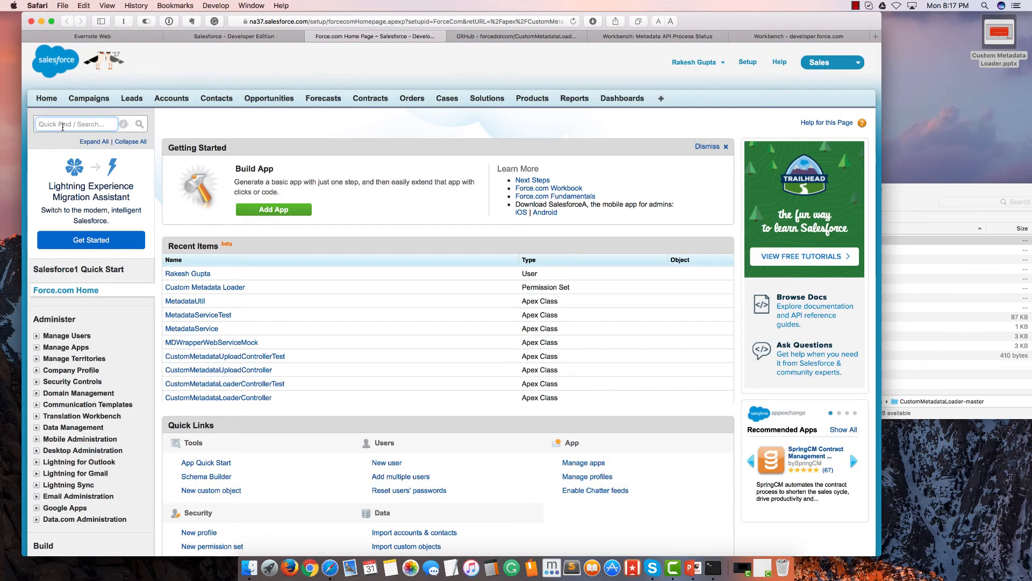
text(custom)
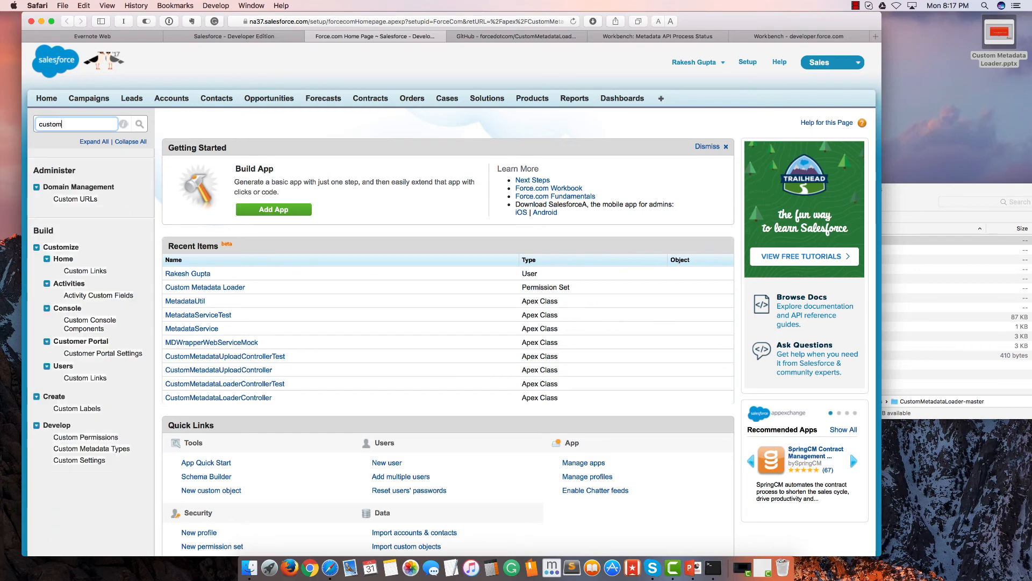
click(92, 449)
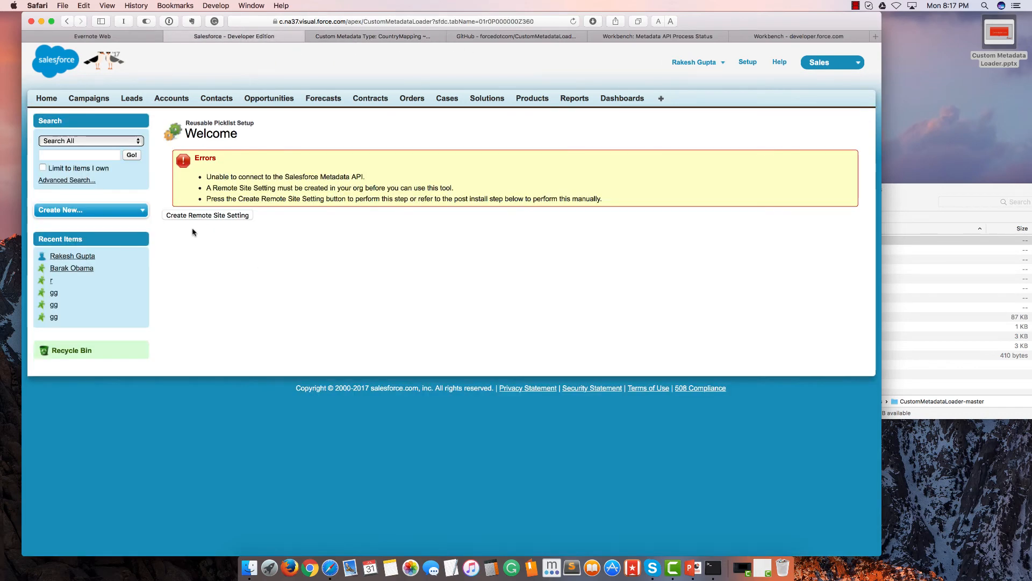
mouse_move(210, 218)
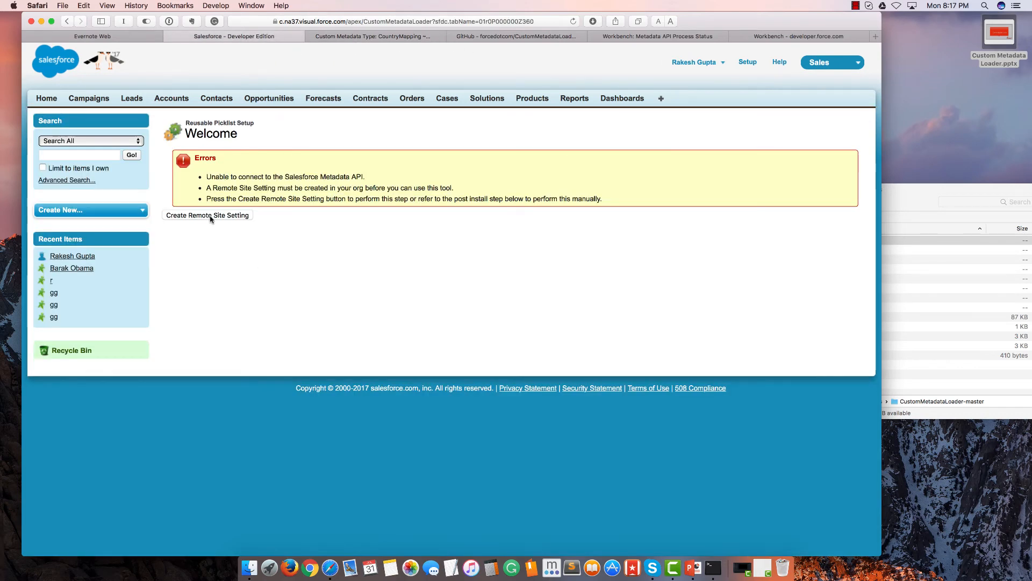
Create the dlrs_mdapi Remote Site Setting and return to the CountryMapping type page
click(207, 214)
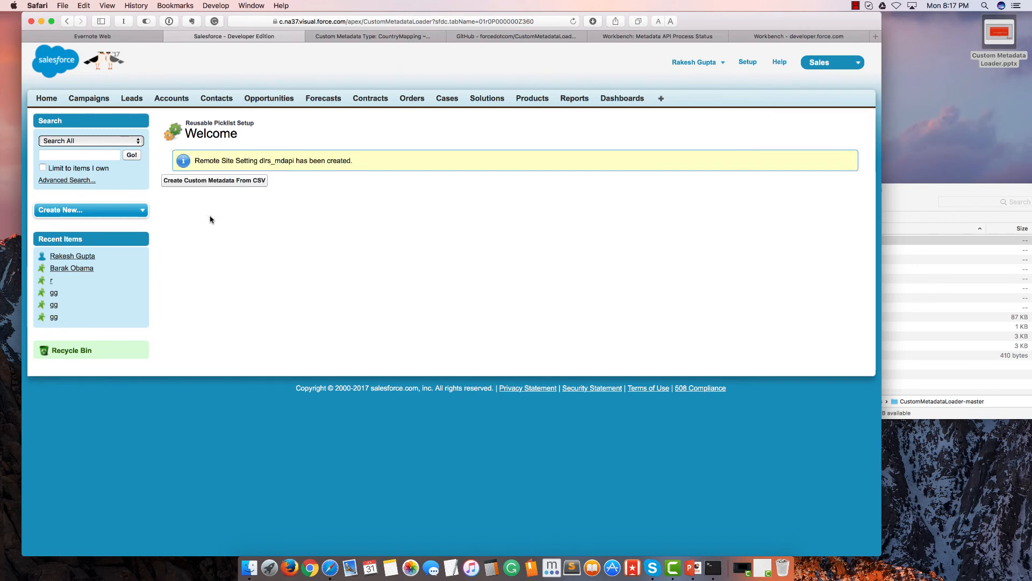
mouse_move(235, 219)
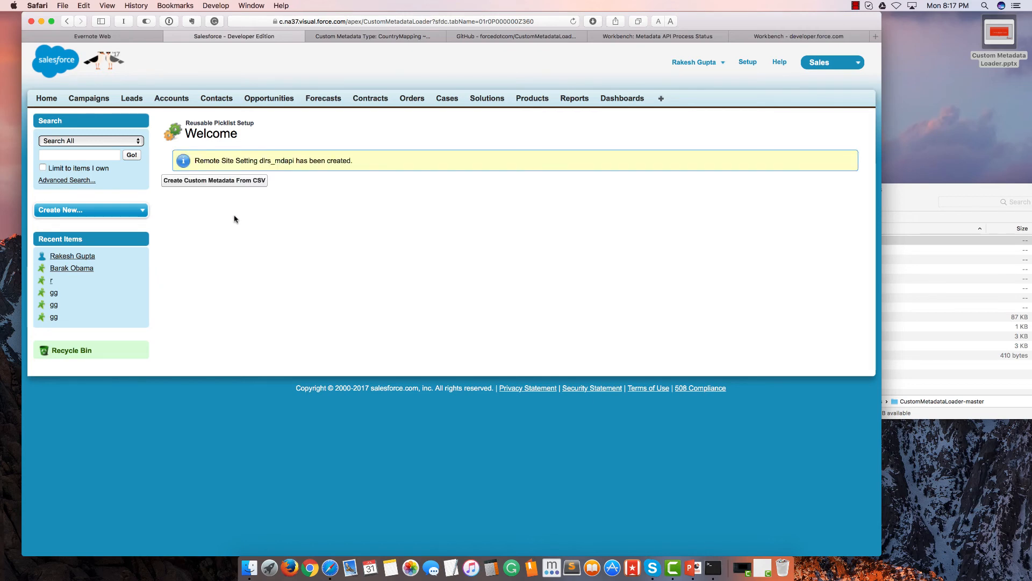
click(372, 36)
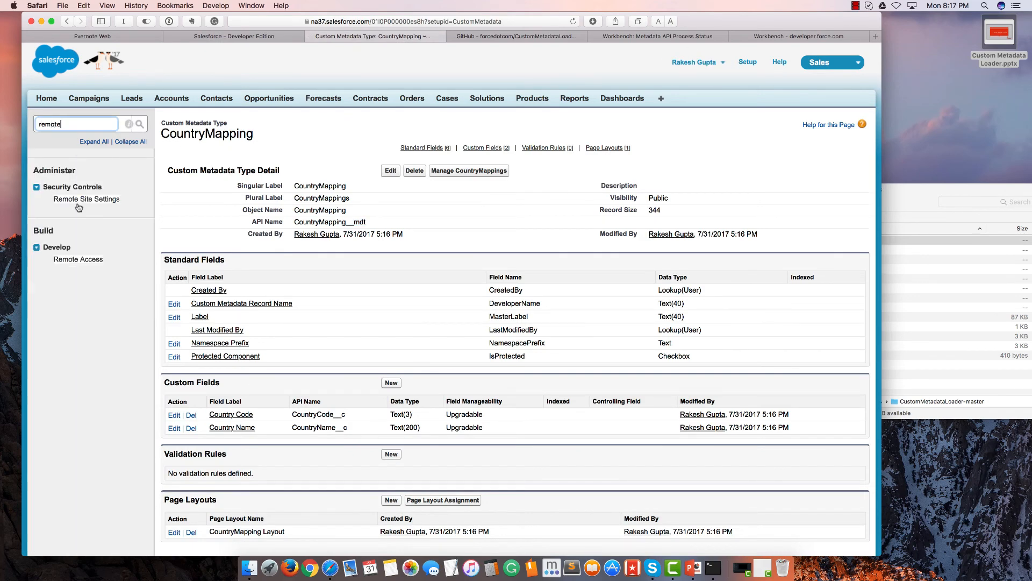
Open Remote Site Settings to verify the active dlrs_mdapi visual.force.com entry
click(86, 199)
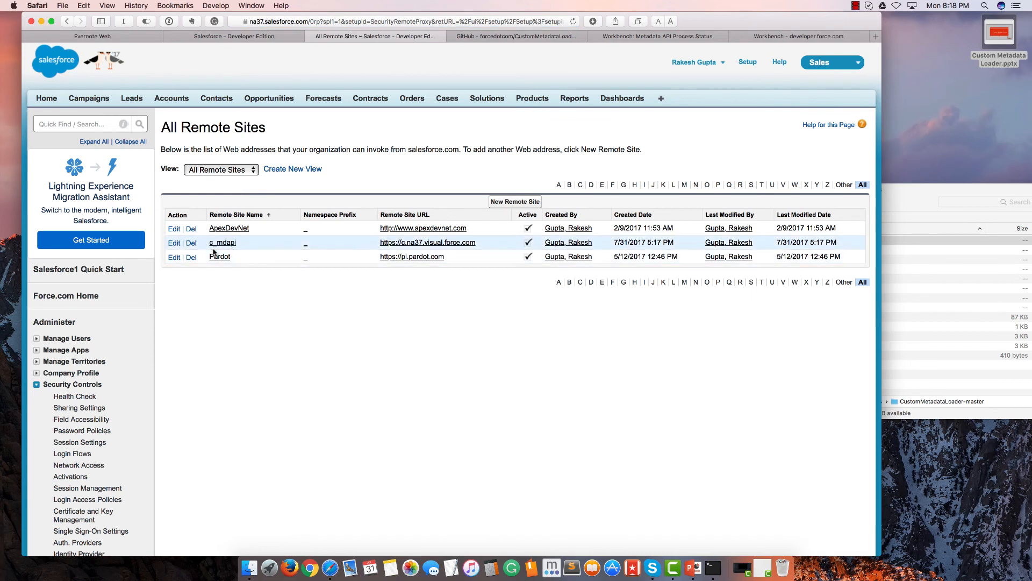
mouse_move(831, 242)
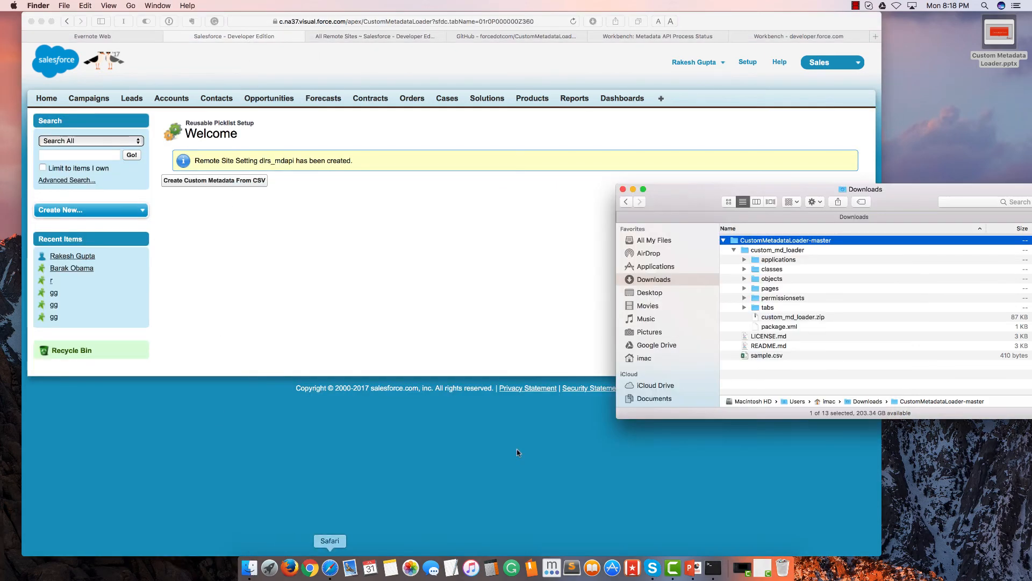
Review sample.csv's 20 country rows in Excel, then return to the All Remote Sites list
click(768, 355)
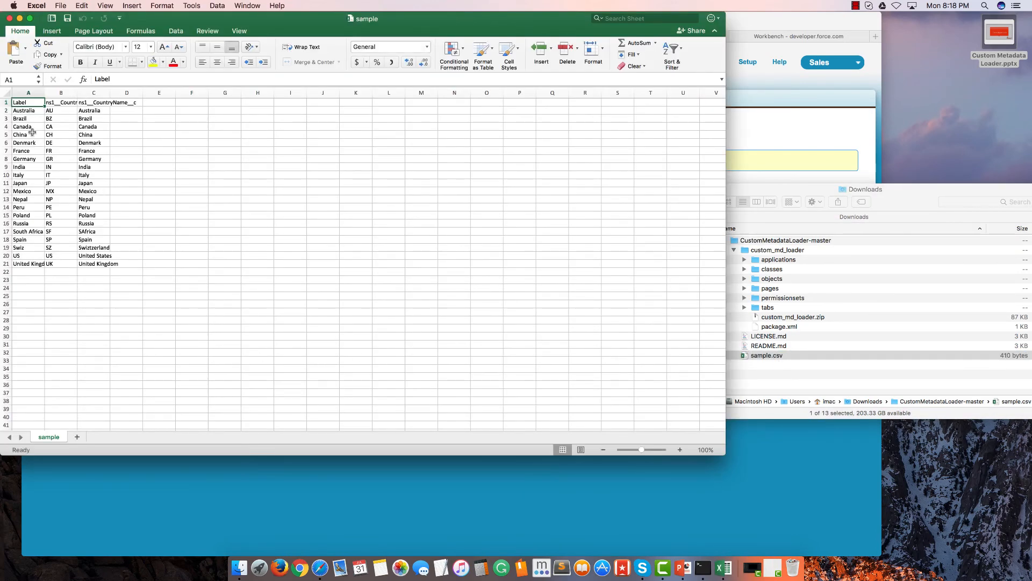
click(61, 102)
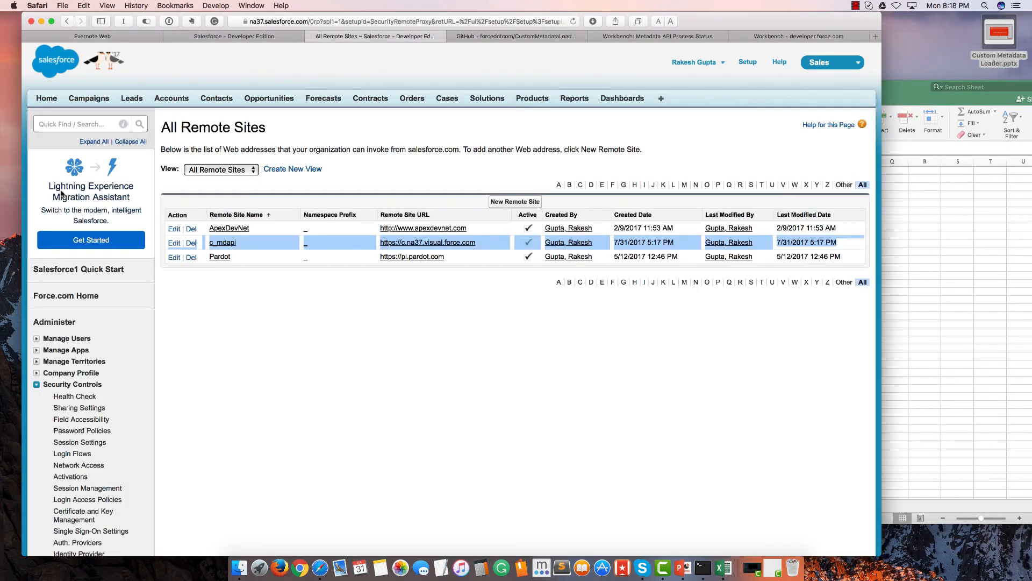
Copy CountryMapping's custom field API names from Custom Metadata Types into sample.csv's headers
text(custo)
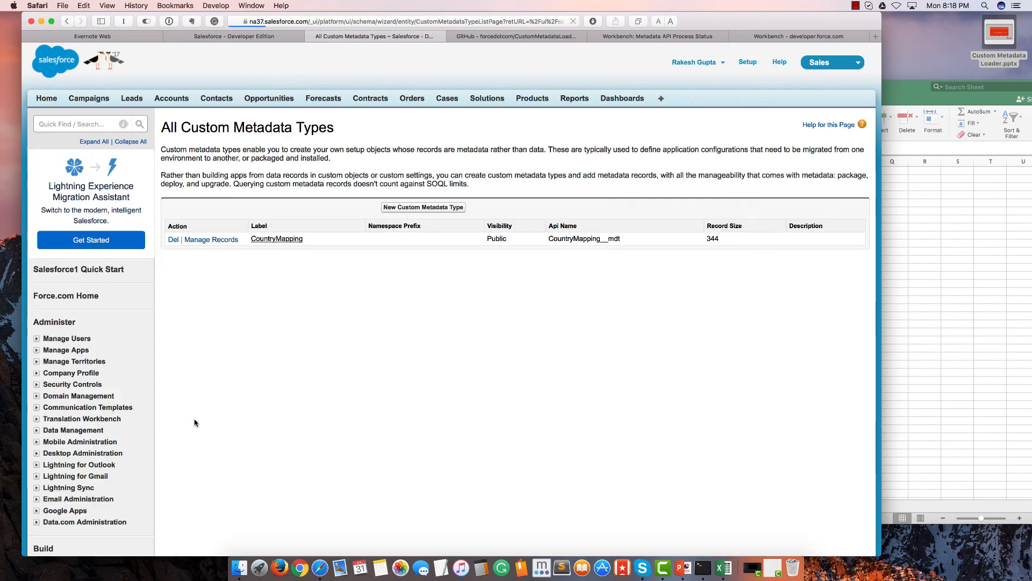
click(276, 239)
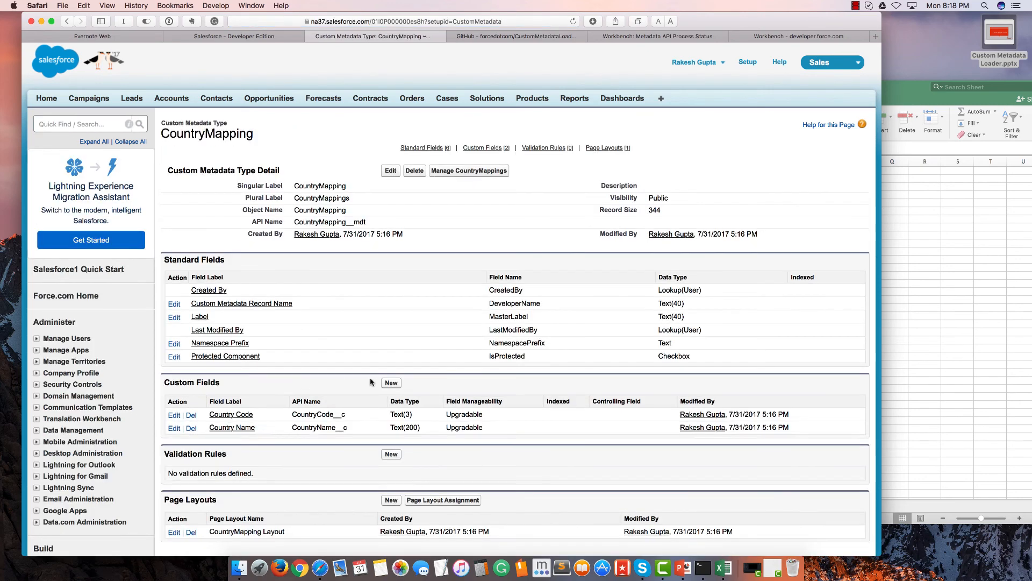
double_click(319, 414)
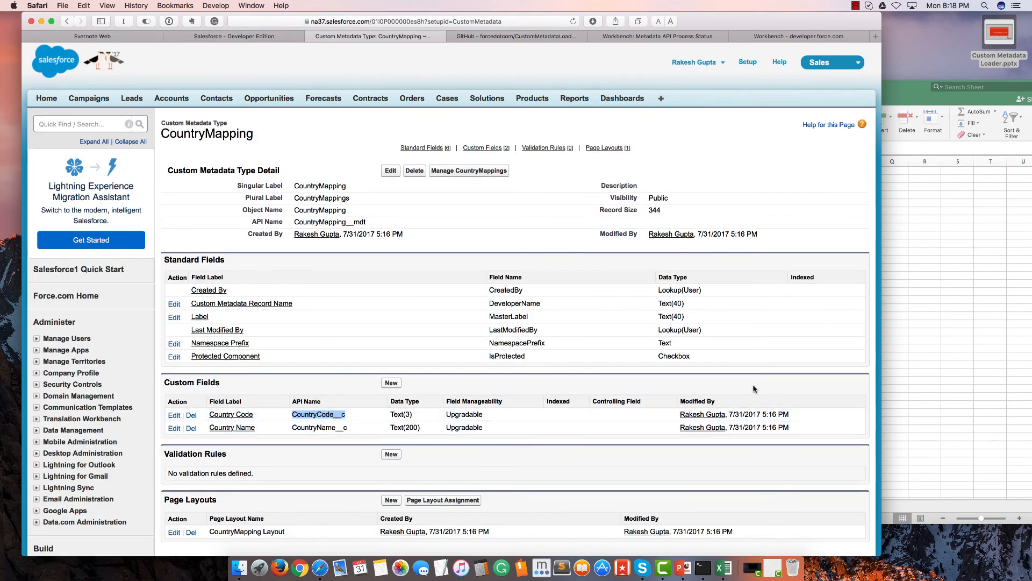
click(722, 566)
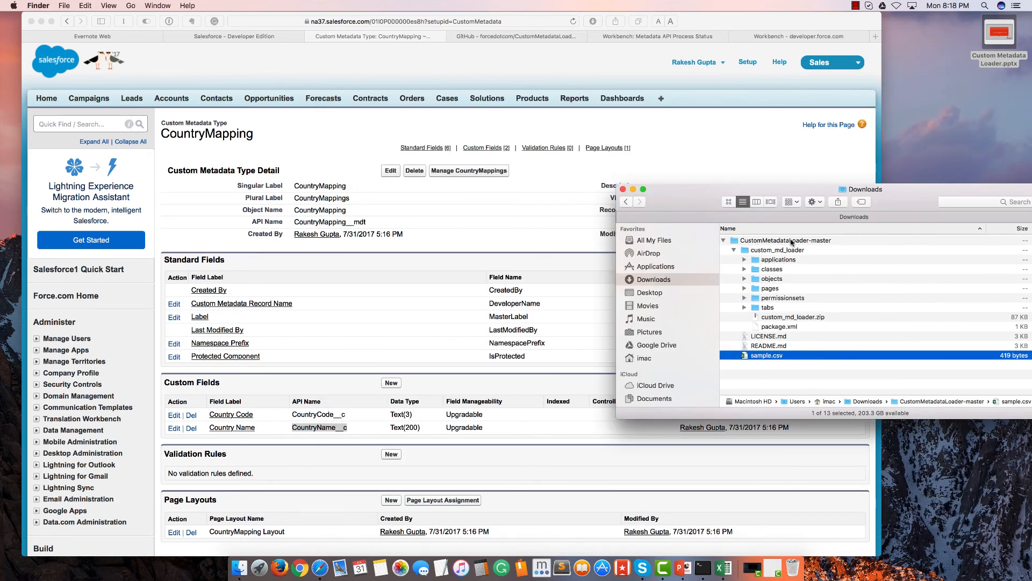
click(786, 240)
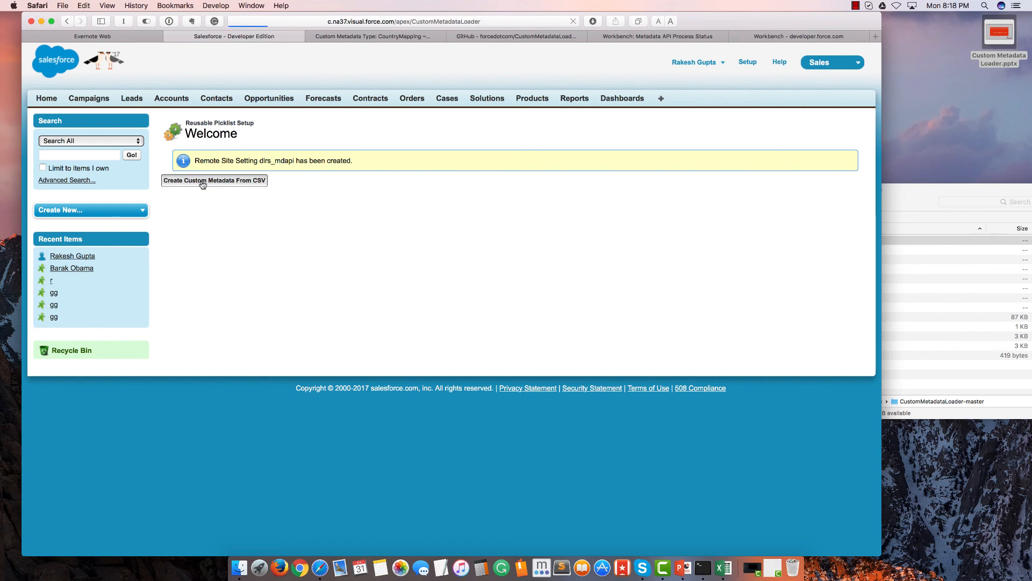
Attach sample.csv from CustomMetadataLoader-master in the Create Custom Metadata From CSV uploader
click(214, 180)
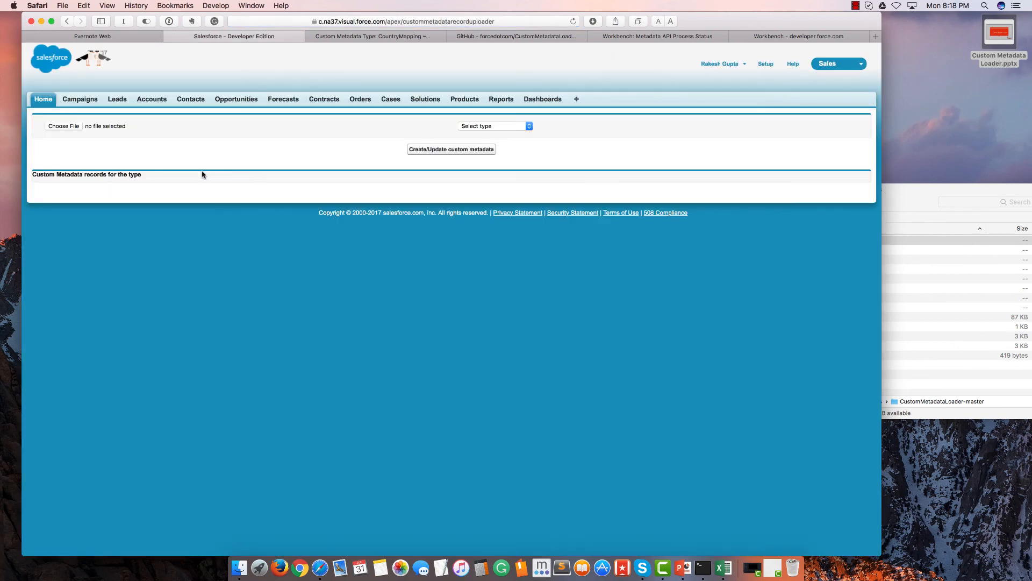
click(63, 126)
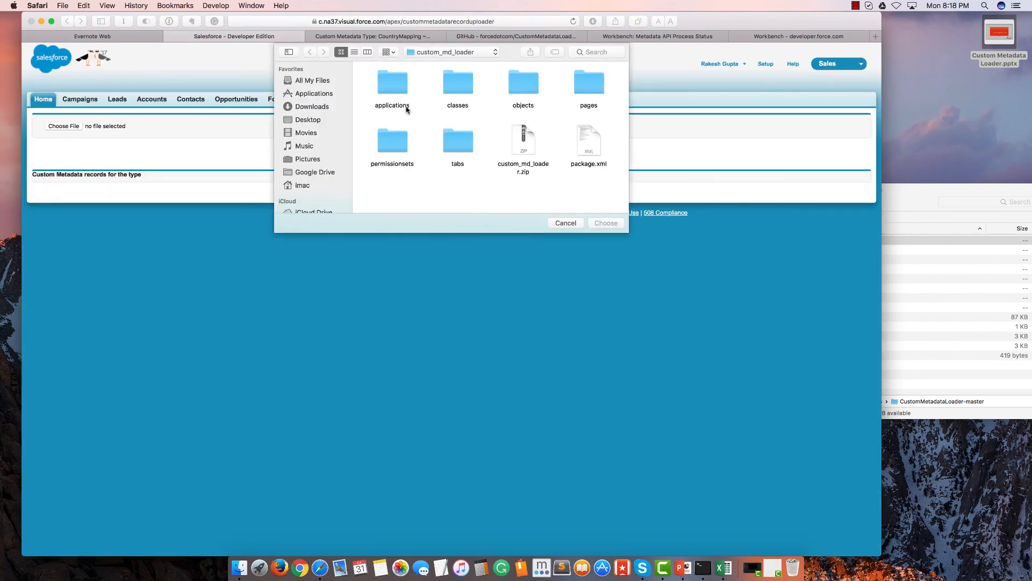
click(310, 53)
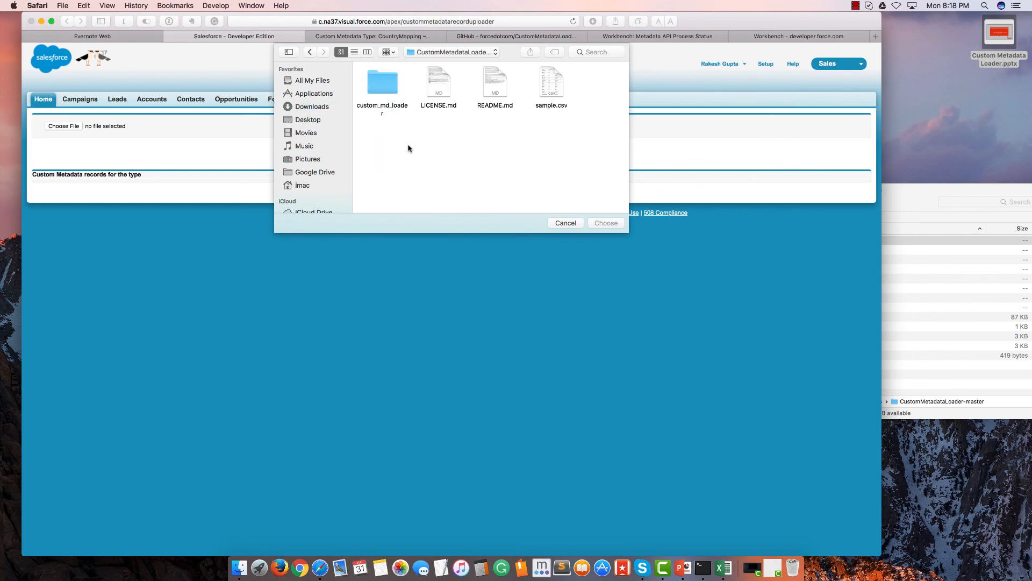
click(605, 222)
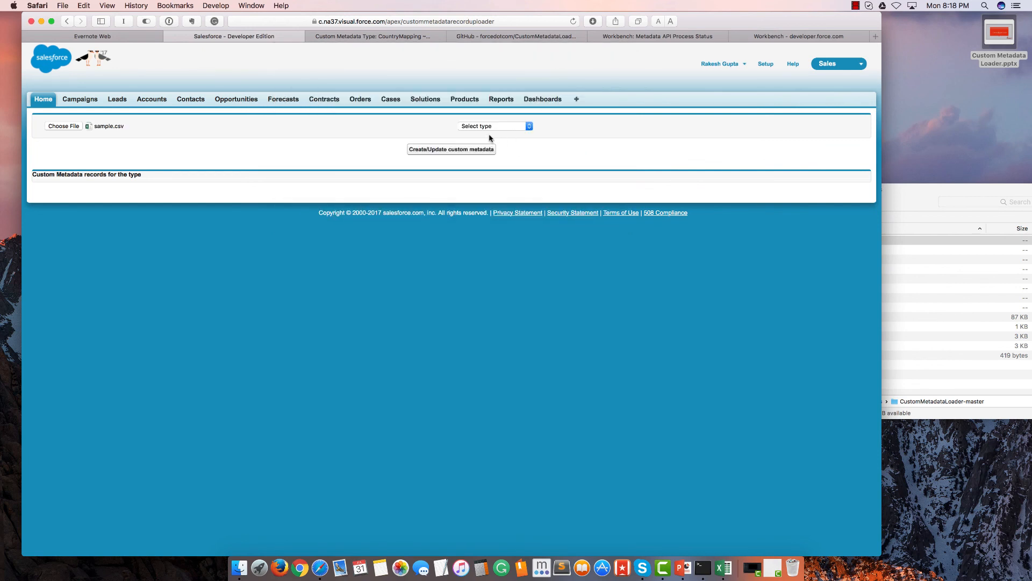
Choose CountryMapping__mdt as the type and bring up the PowerPoint Demo slide
click(492, 125)
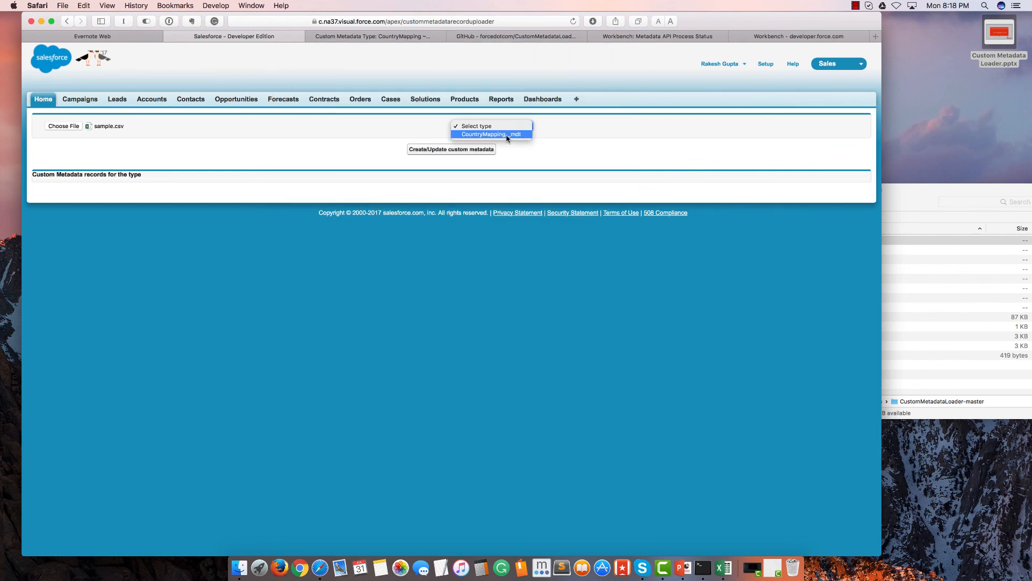
click(490, 135)
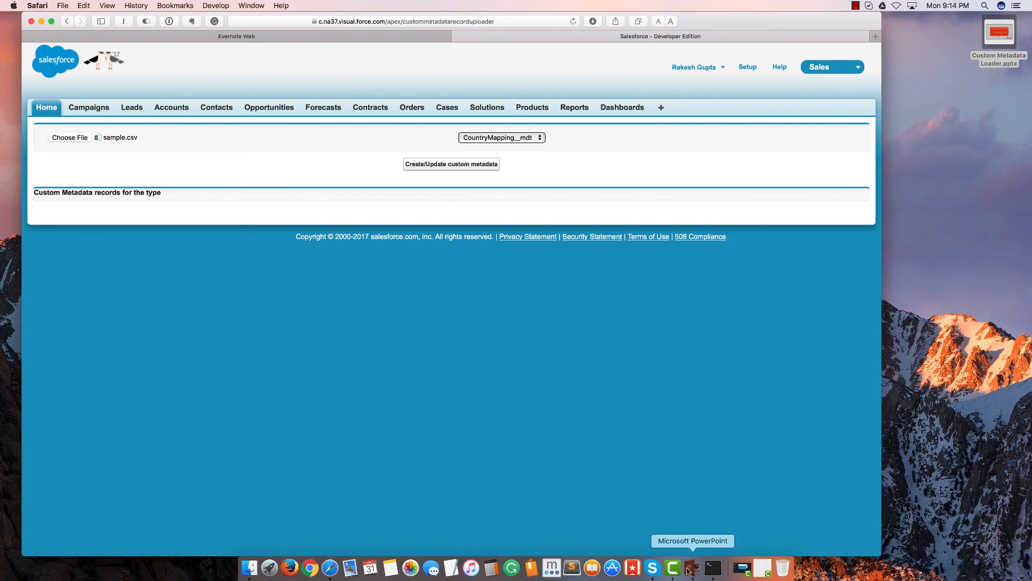
click(692, 567)
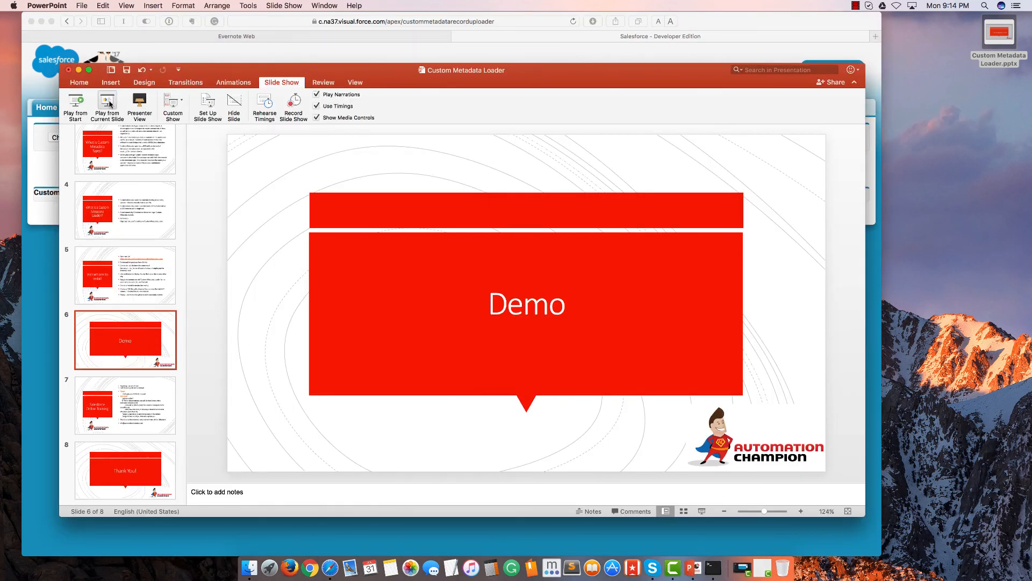